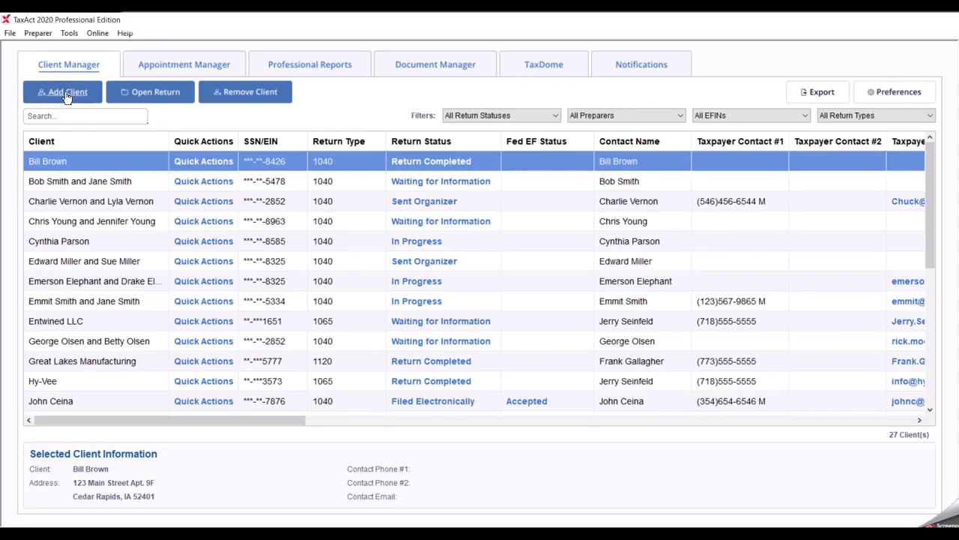
Step: Review the Add Client choices (existing 2020 client, prior-year 1040 PDF import) and dismiss them unchanged
left_click(63, 91)
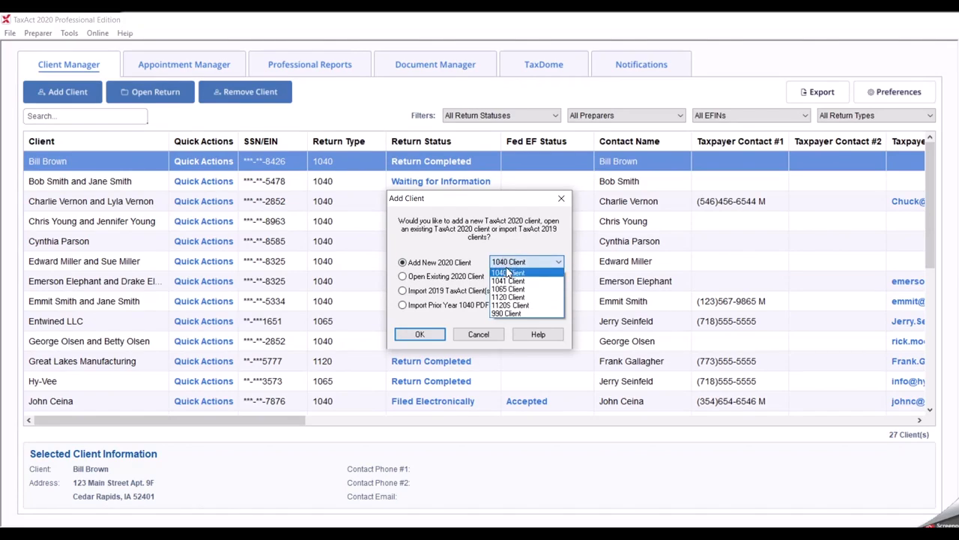
left_click(402, 276)
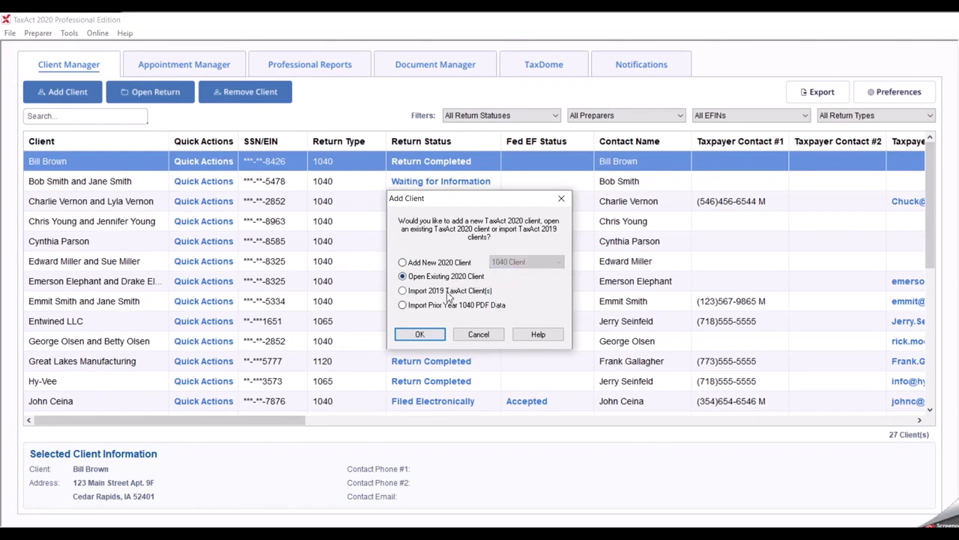
left_click(401, 306)
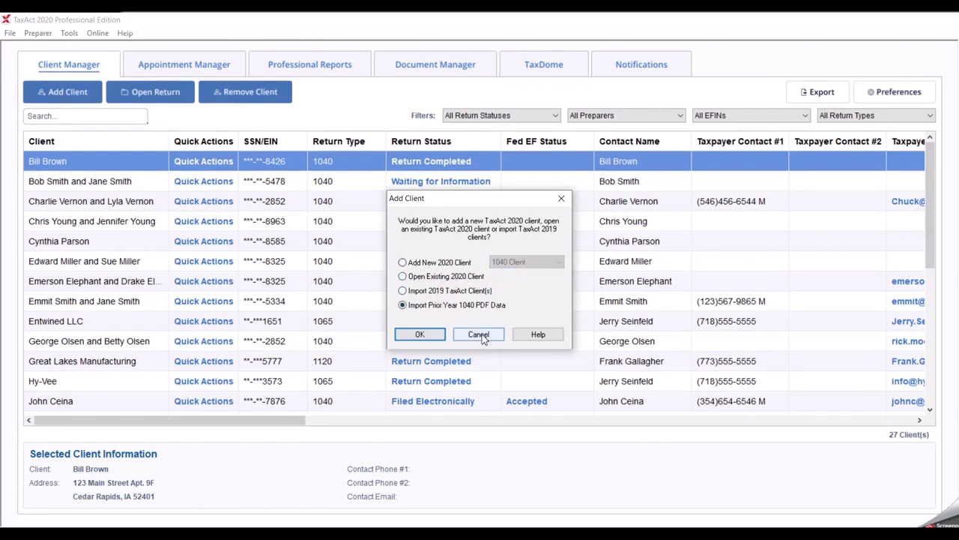
left_click(480, 334)
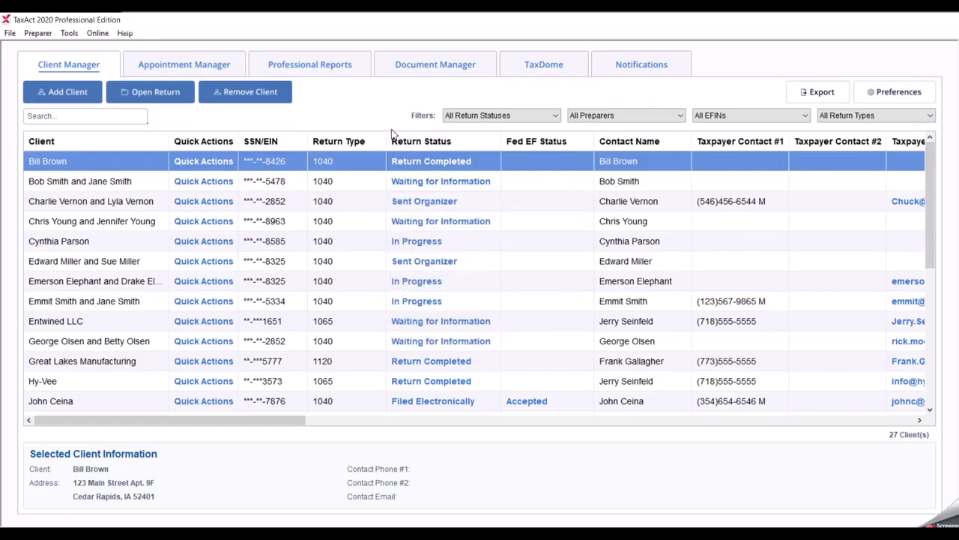
mouse_move(150, 94)
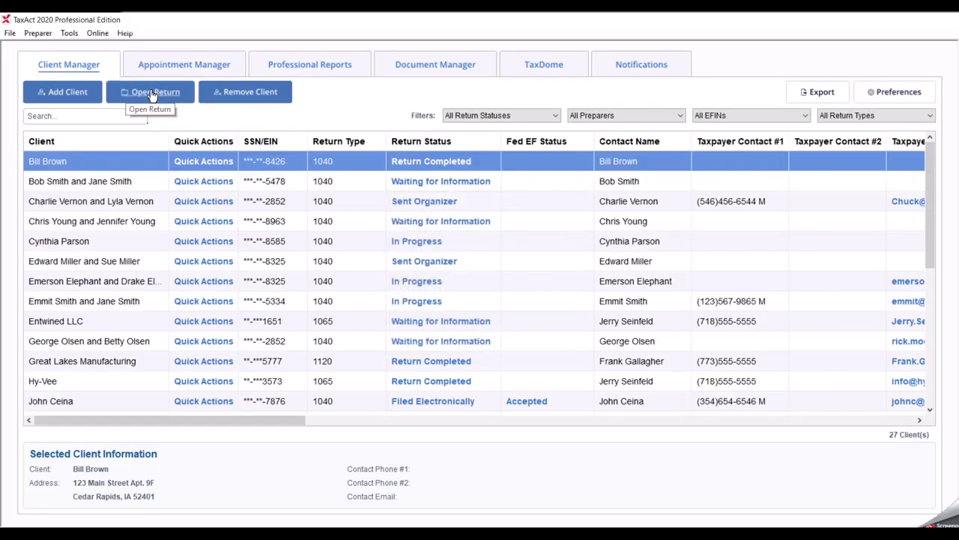
mouse_move(264, 117)
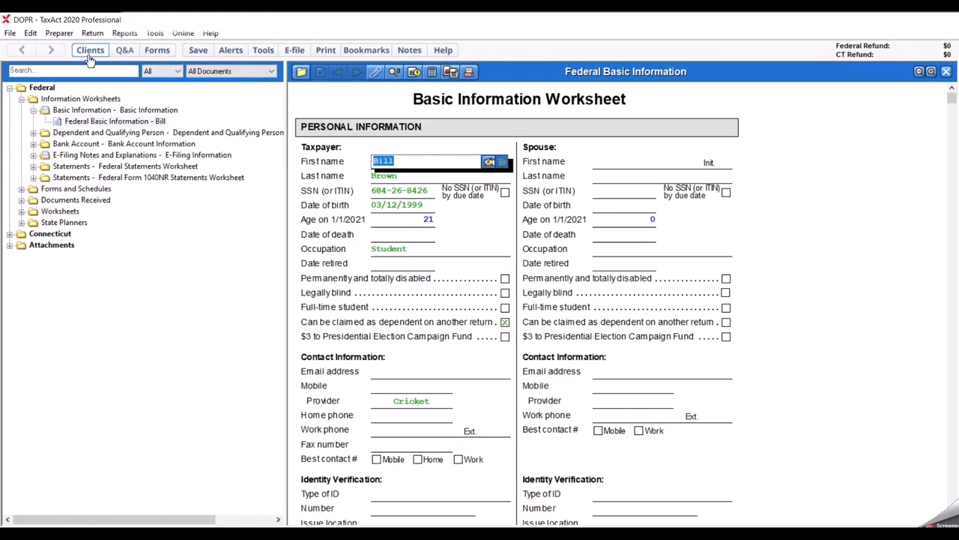
left_click(90, 49)
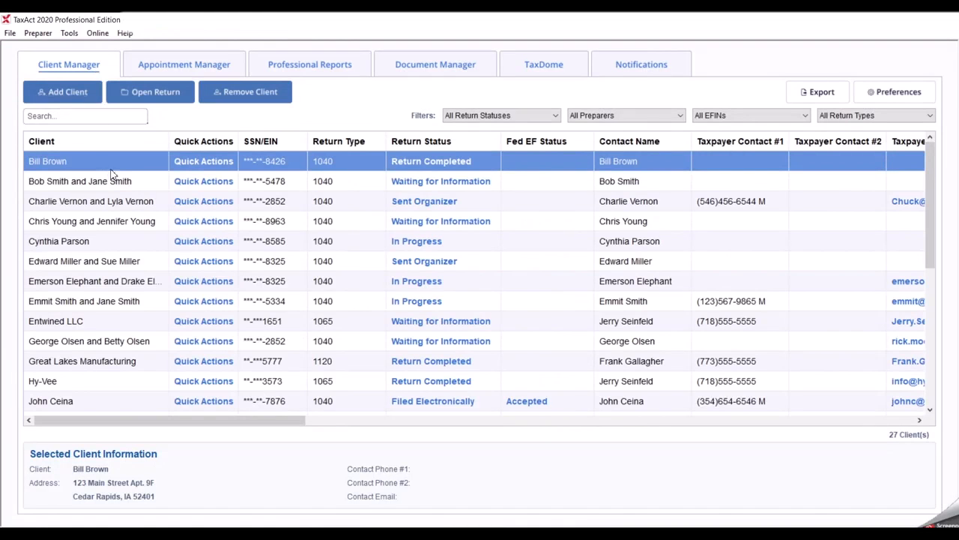
mouse_move(262, 96)
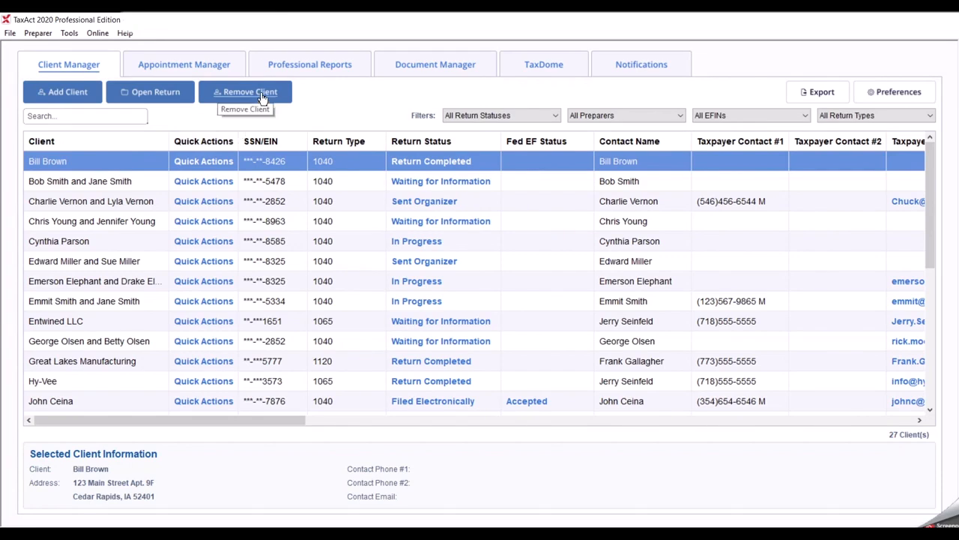
Step: Remove the top client record, then view the Customized and Comprehensive 1040 export methods and cancel
left_click(251, 91)
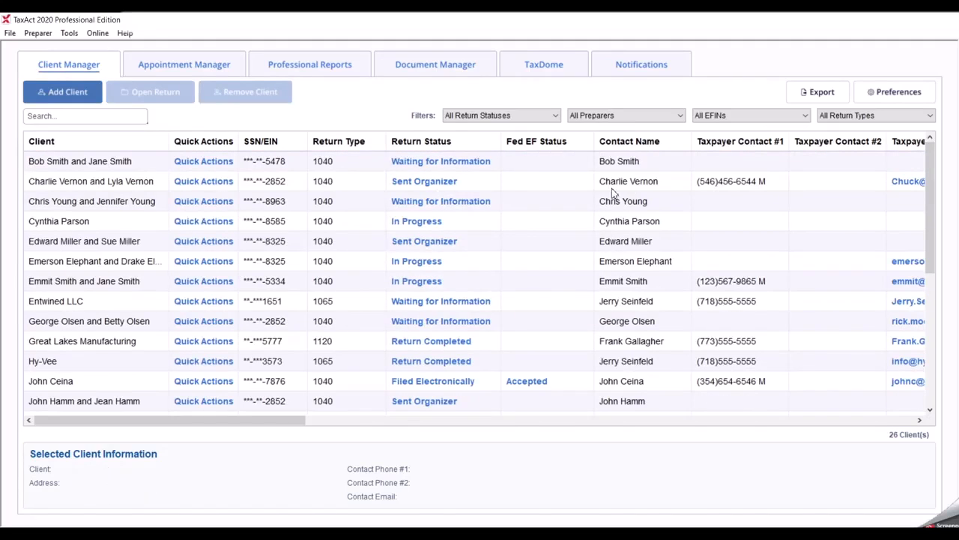
left_click(817, 92)
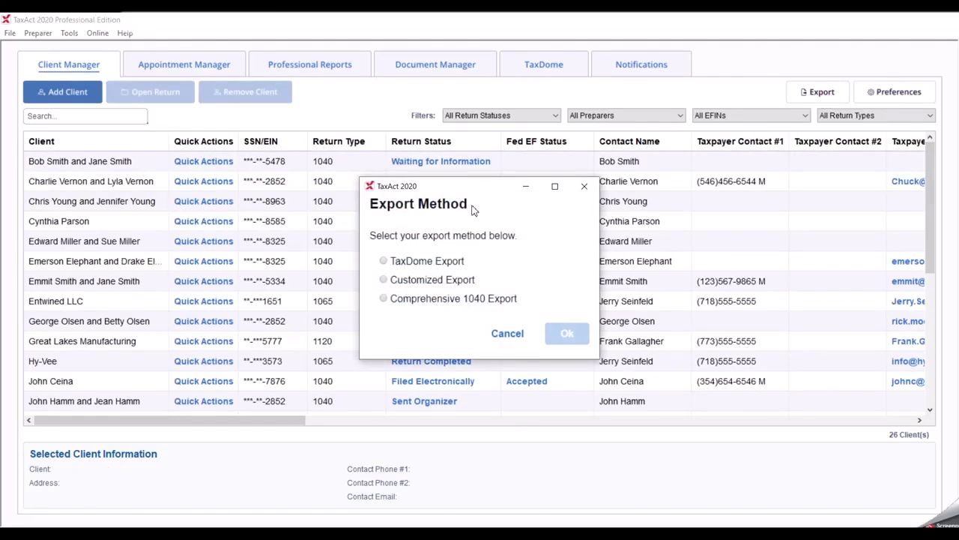
left_click(384, 280)
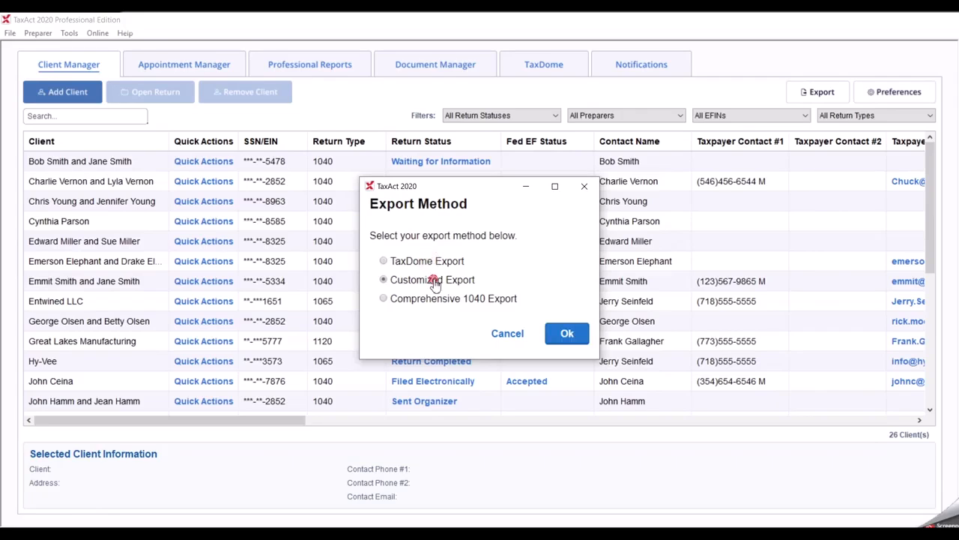
left_click(384, 298)
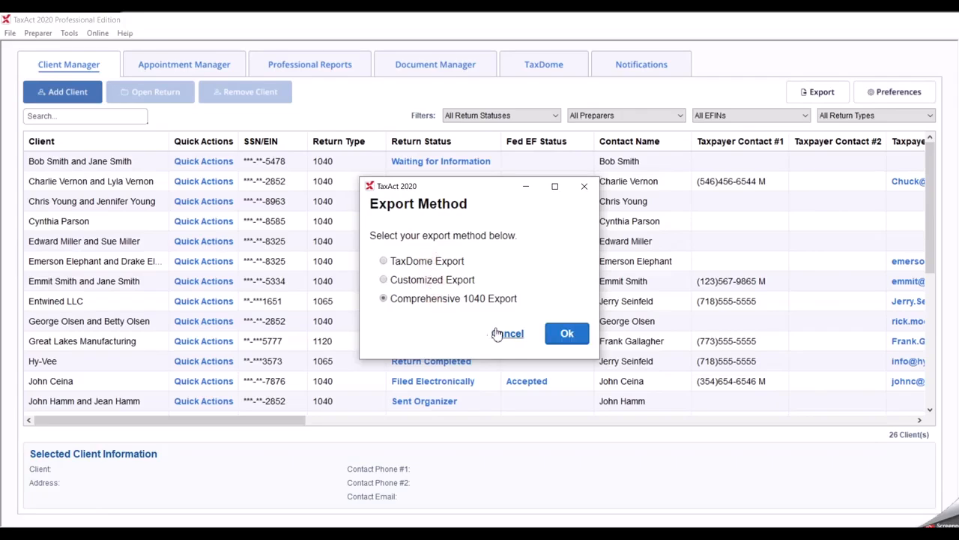
mouse_move(511, 339)
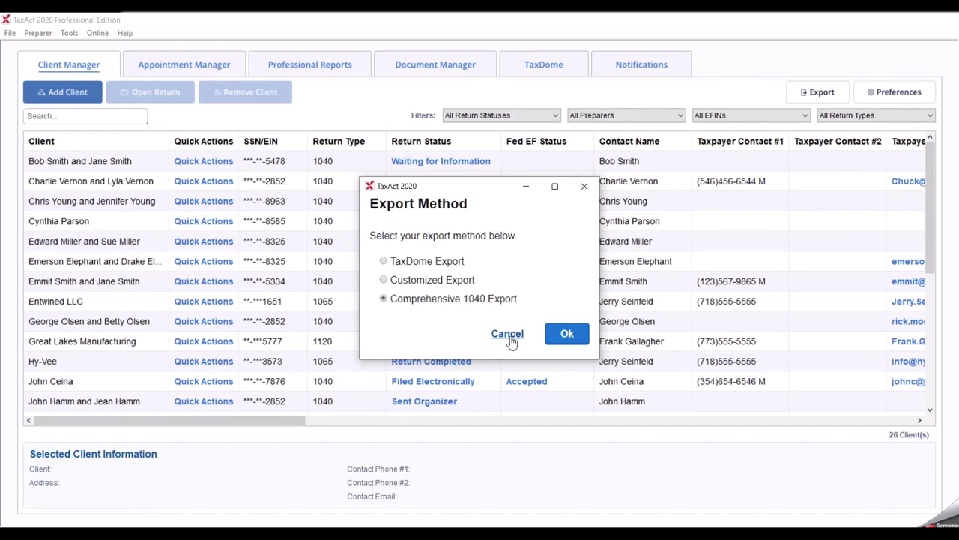
left_click(506, 333)
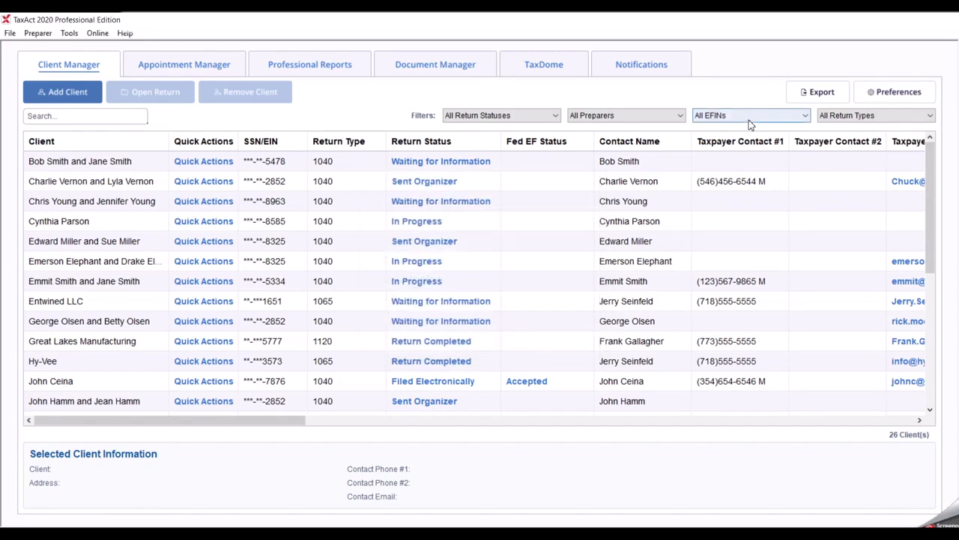
mouse_move(900, 93)
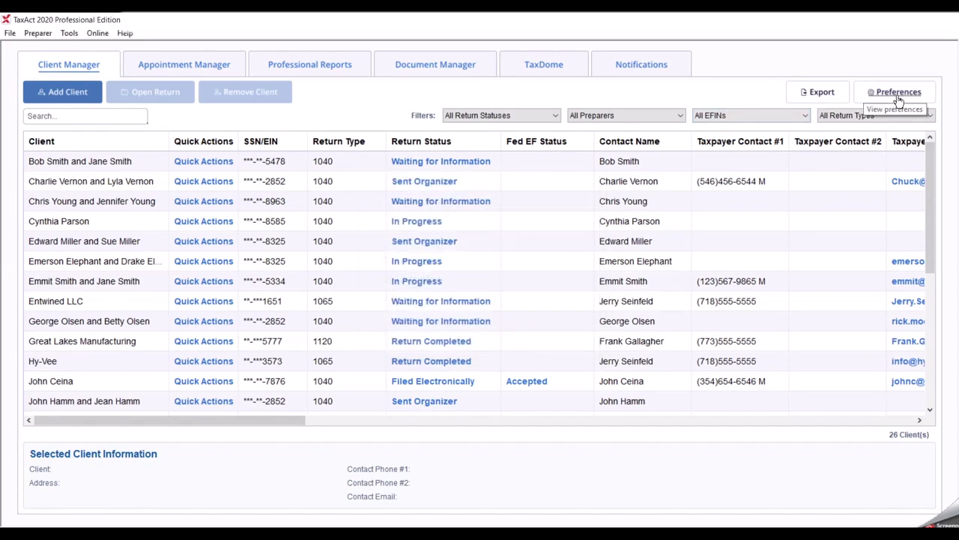
Step: View the Preparer Preferences and close them without changes
left_click(893, 91)
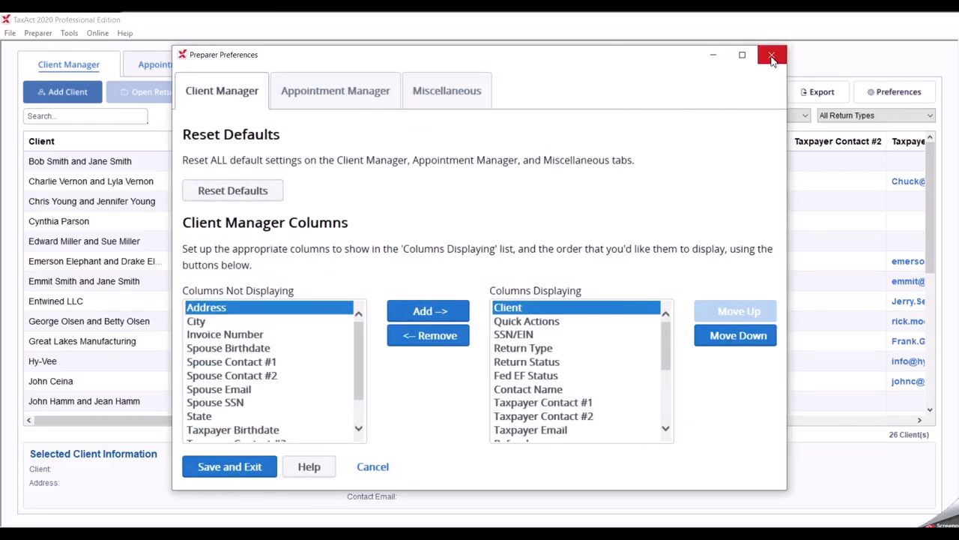
left_click(771, 54)
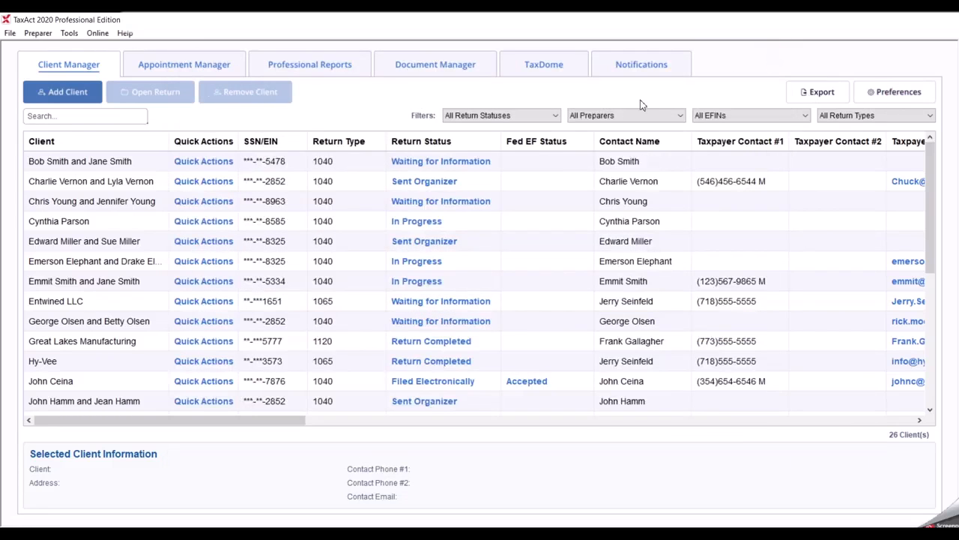
left_click(84, 117)
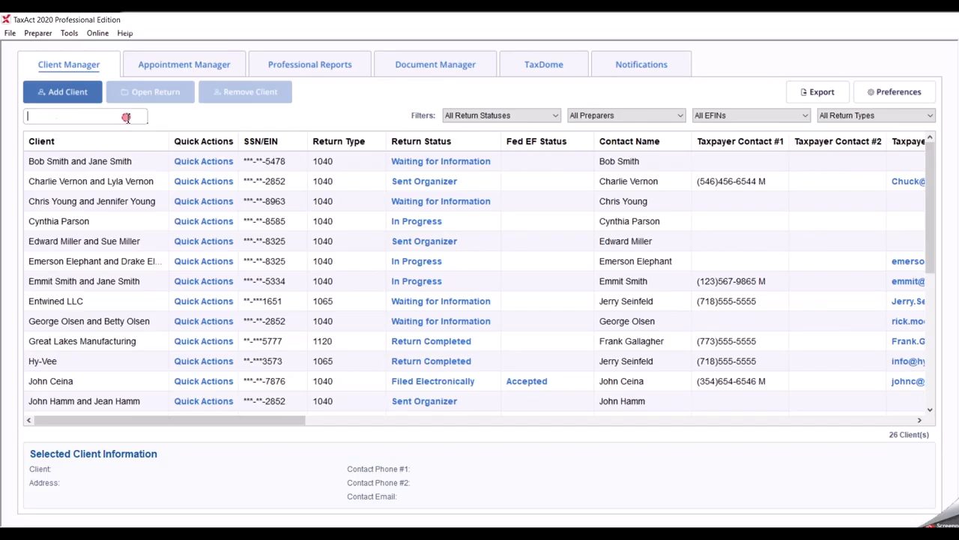
type("John")
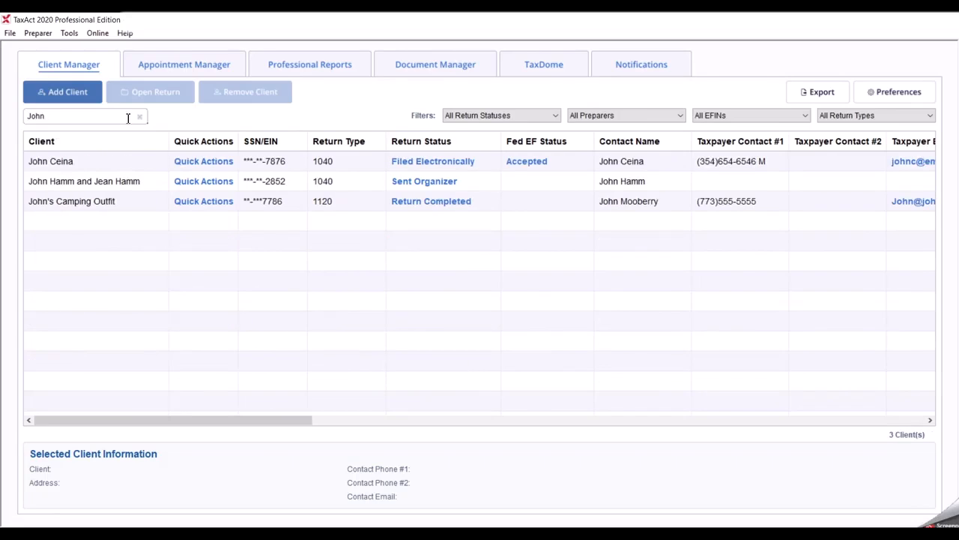
type("5")
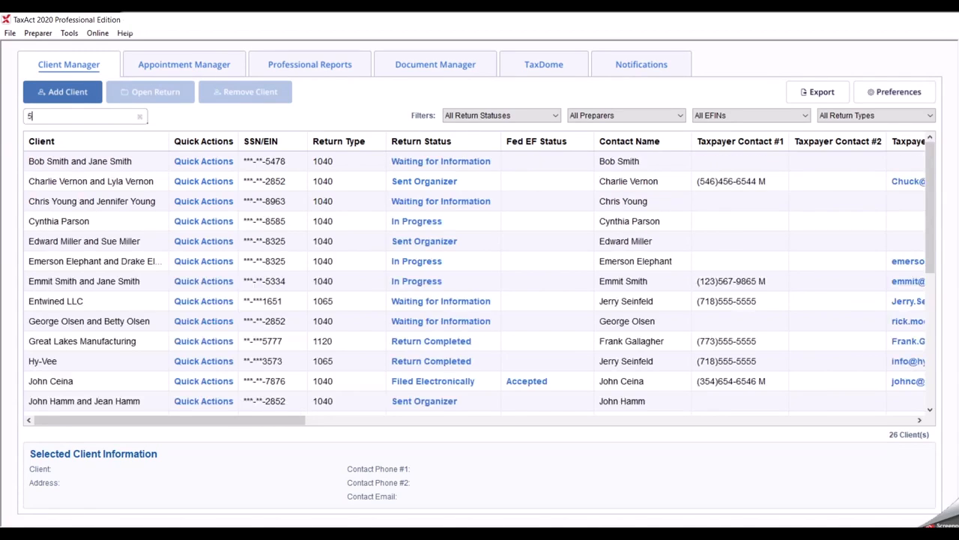
type("334")
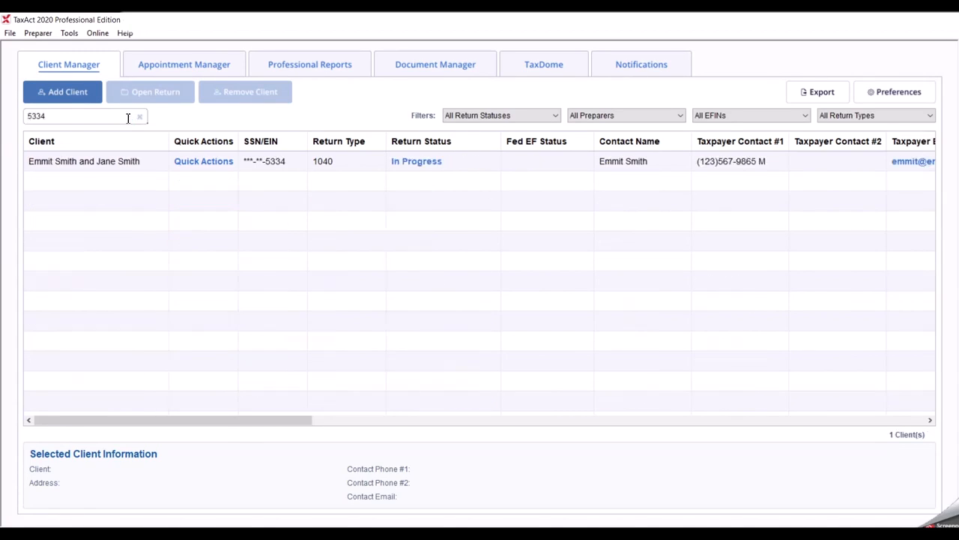
key("Backspace")
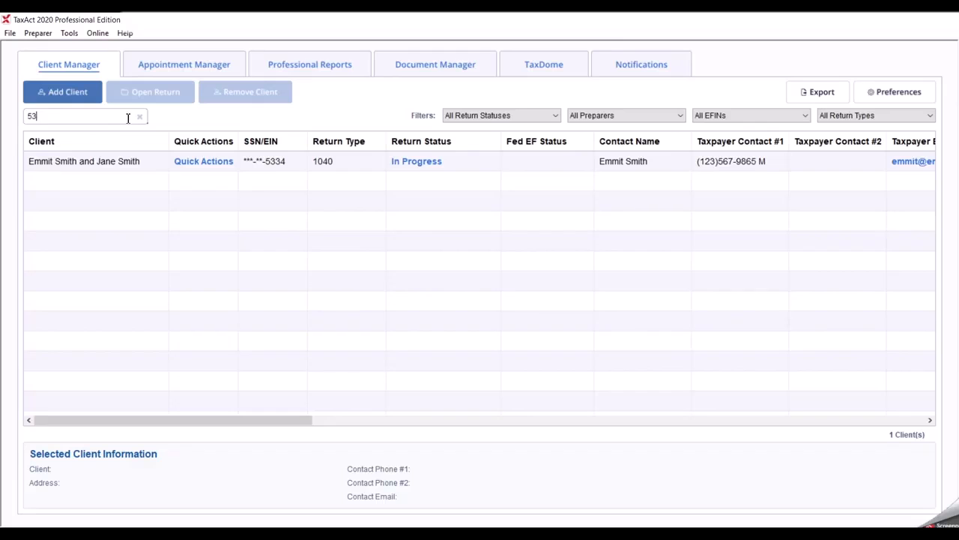
left_click(139, 117)
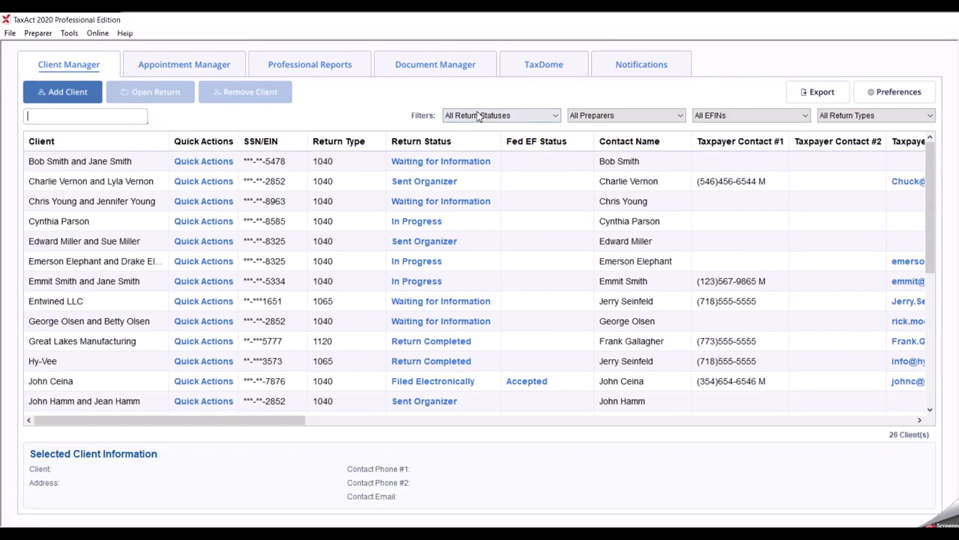
Step: Check the return status filter, then narrow the client list to a single preparer
left_click(501, 114)
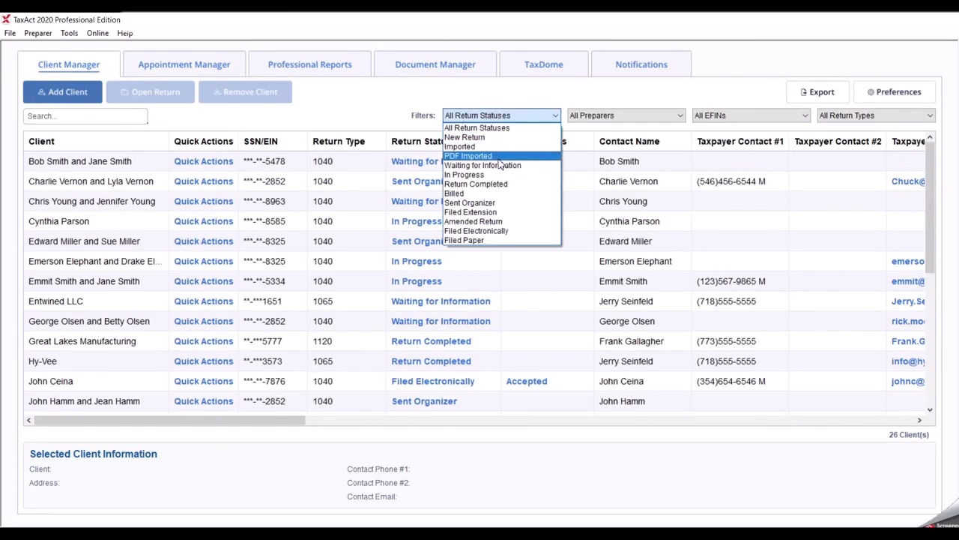
left_click(477, 183)
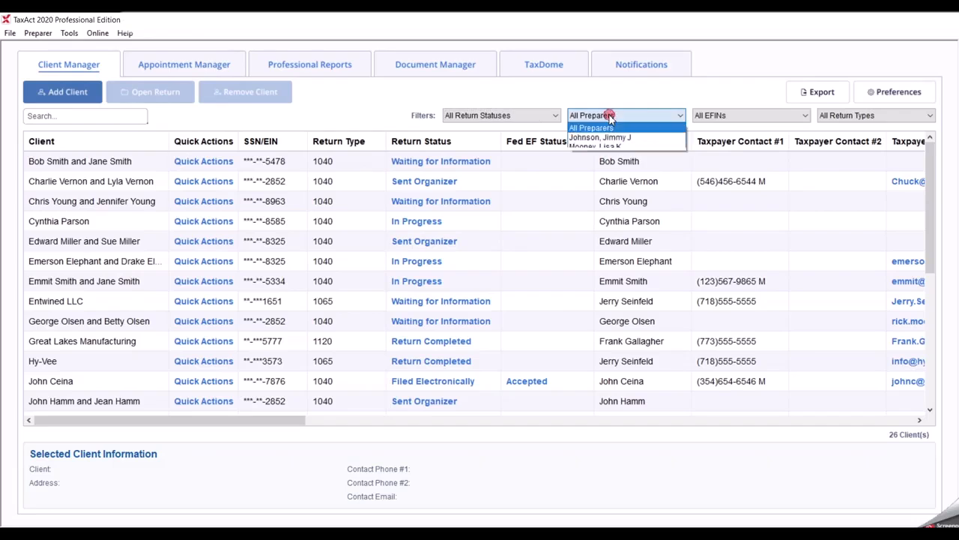
left_click(617, 147)
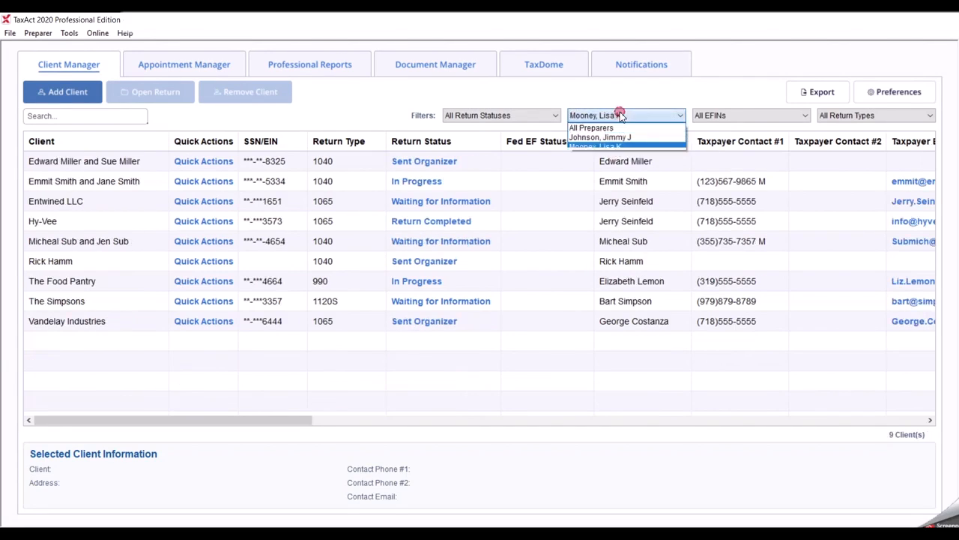
left_click(590, 128)
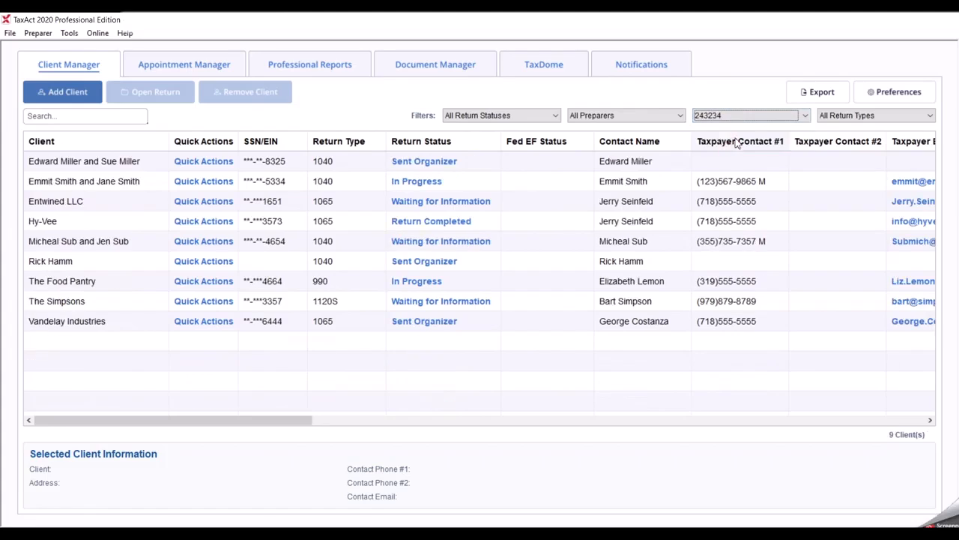
Step: Filter the list by an EFIN and 1065 return type, then reset to show all 26 clients
left_click(796, 114)
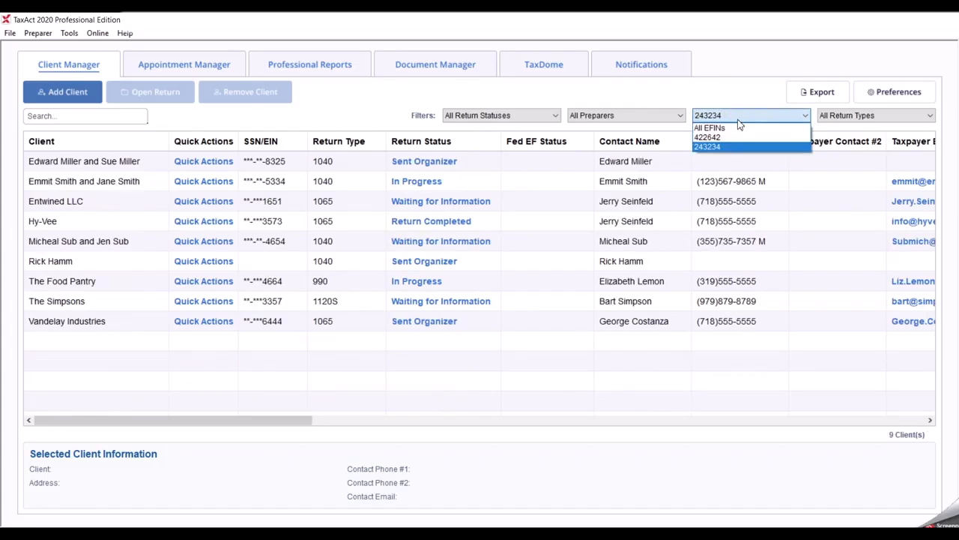
left_click(711, 127)
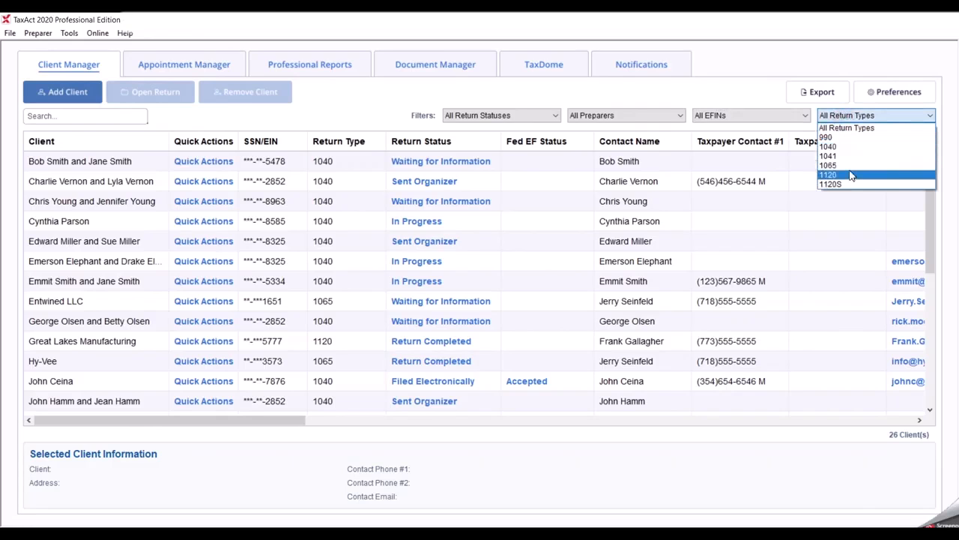
left_click(831, 164)
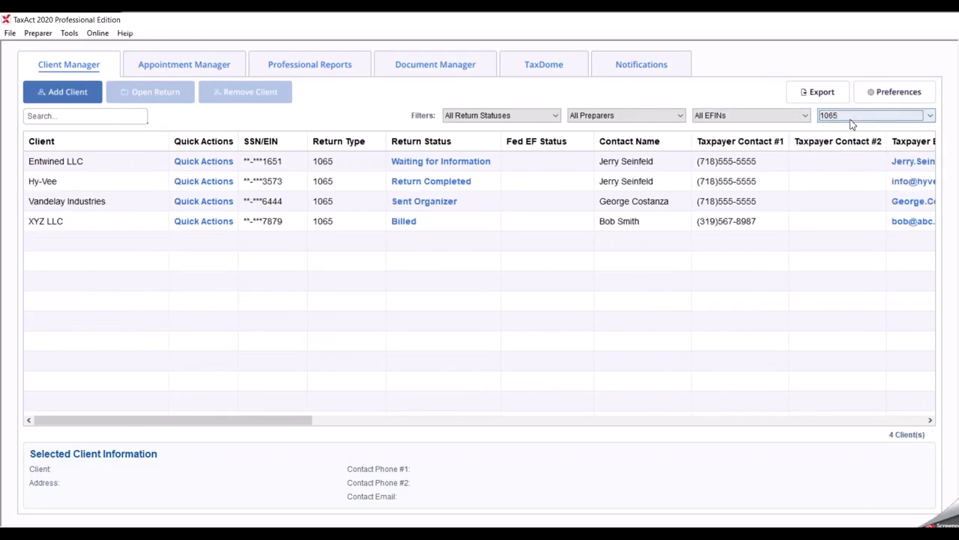
left_click(871, 116)
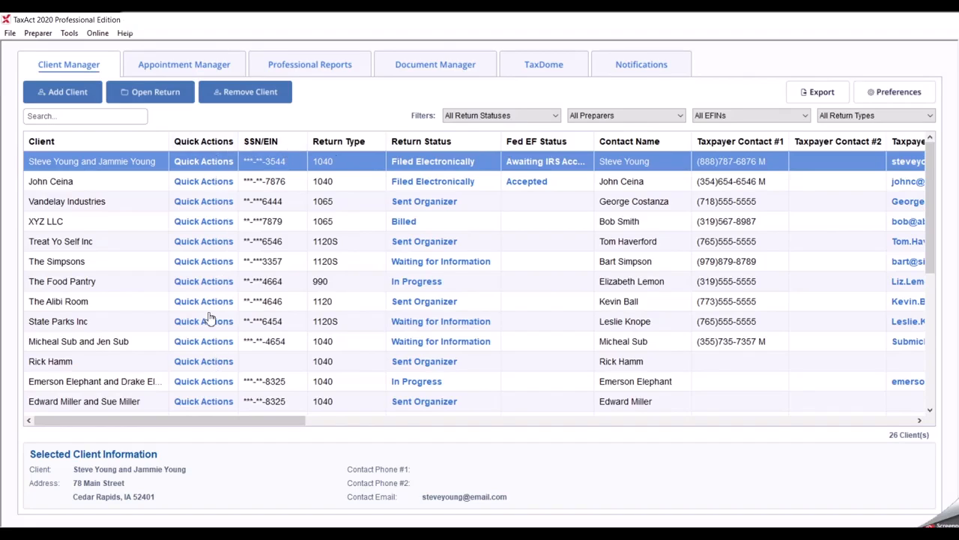
mouse_move(222, 180)
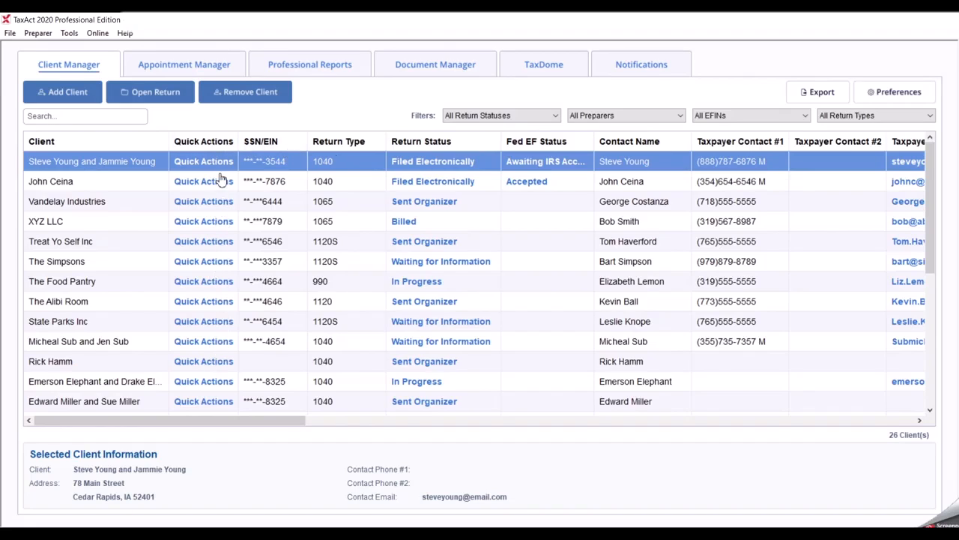
Step: From the top client's Quick Actions, view the client information editor and the Client Notes, closing the notes
left_click(204, 162)
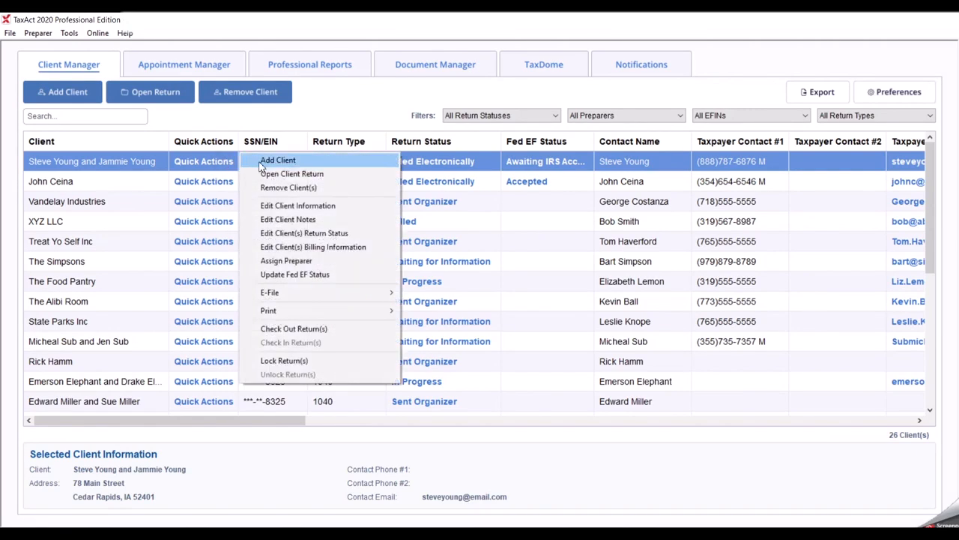
mouse_move(291, 174)
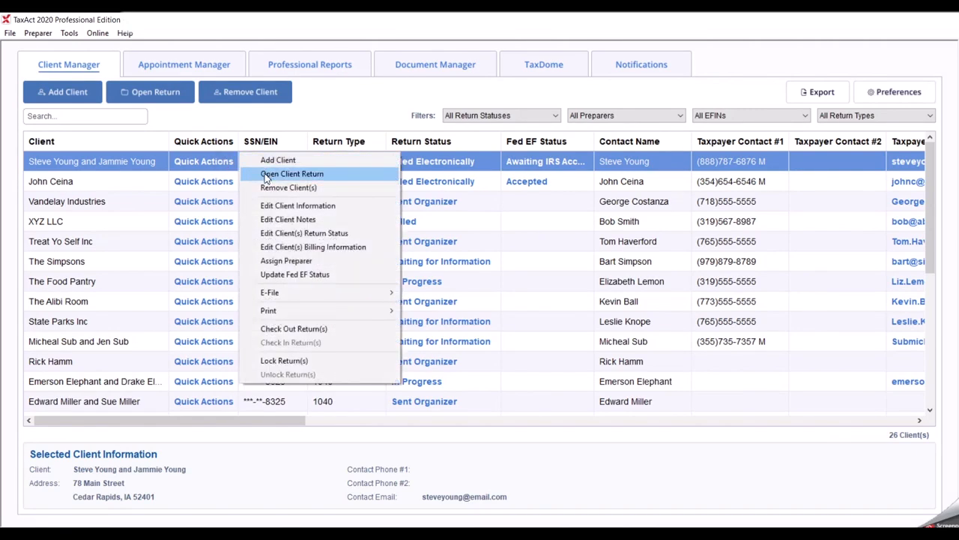
mouse_move(297, 205)
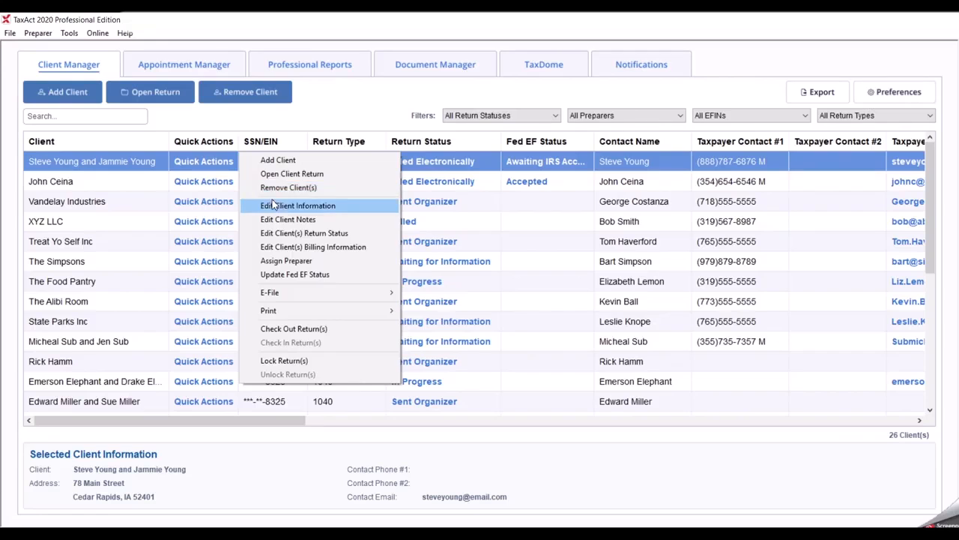
left_click(299, 205)
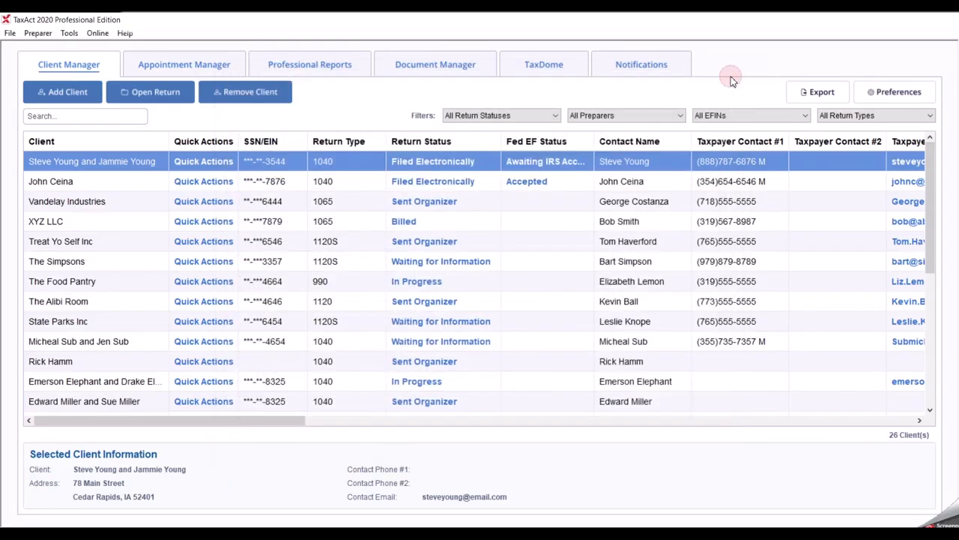
left_click(204, 162)
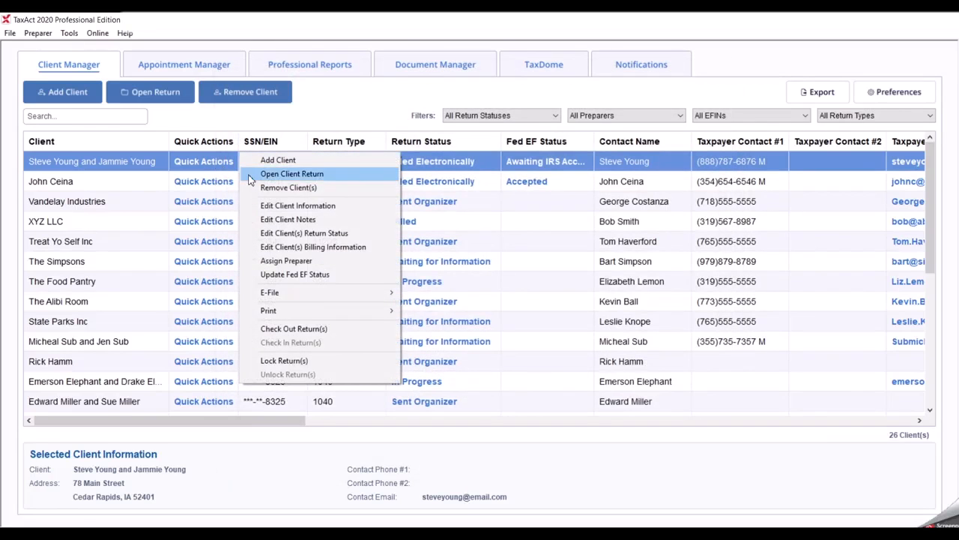
left_click(288, 219)
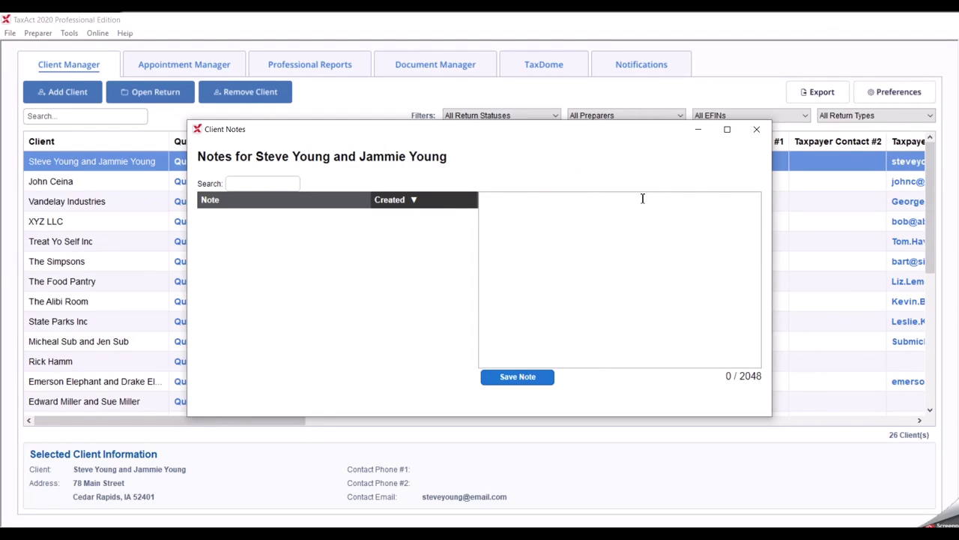
left_click(755, 128)
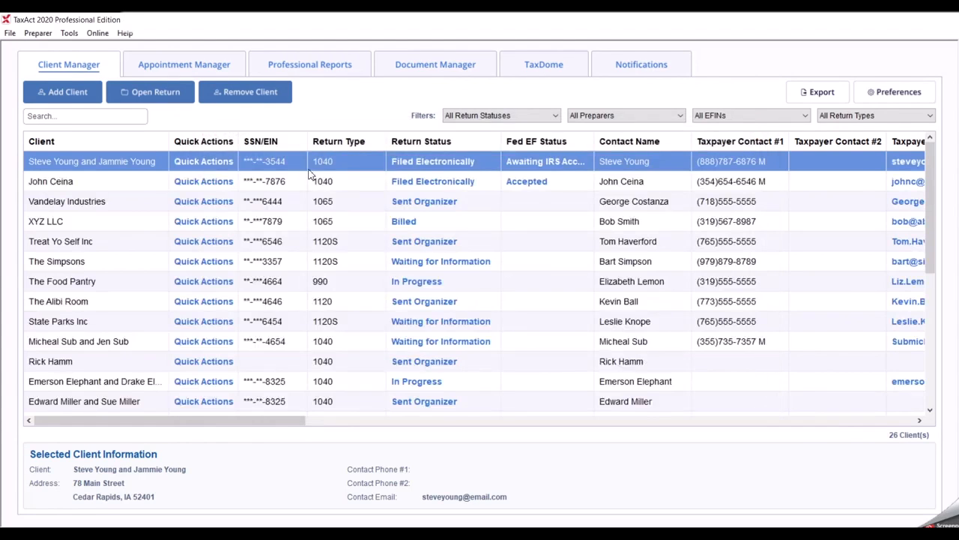
left_click(204, 162)
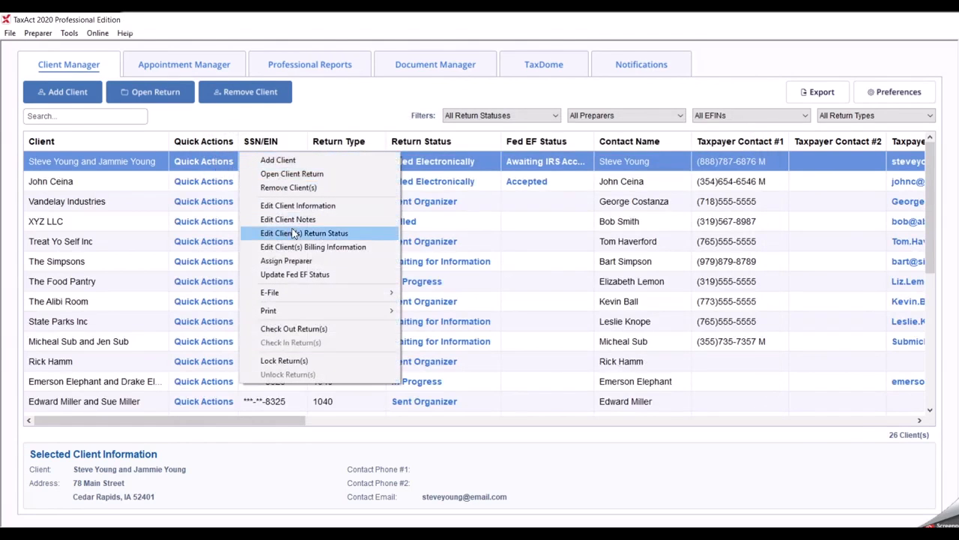
left_click(303, 234)
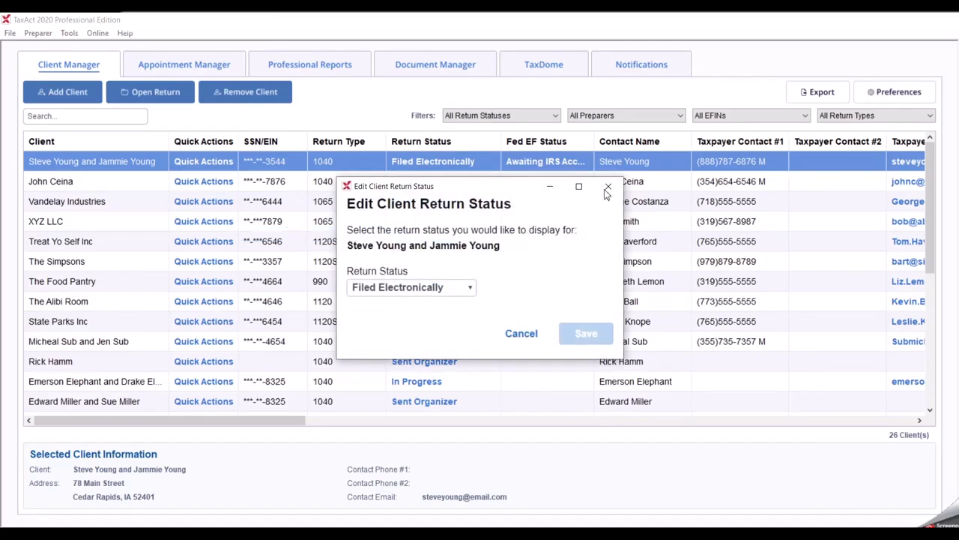
left_click(609, 186)
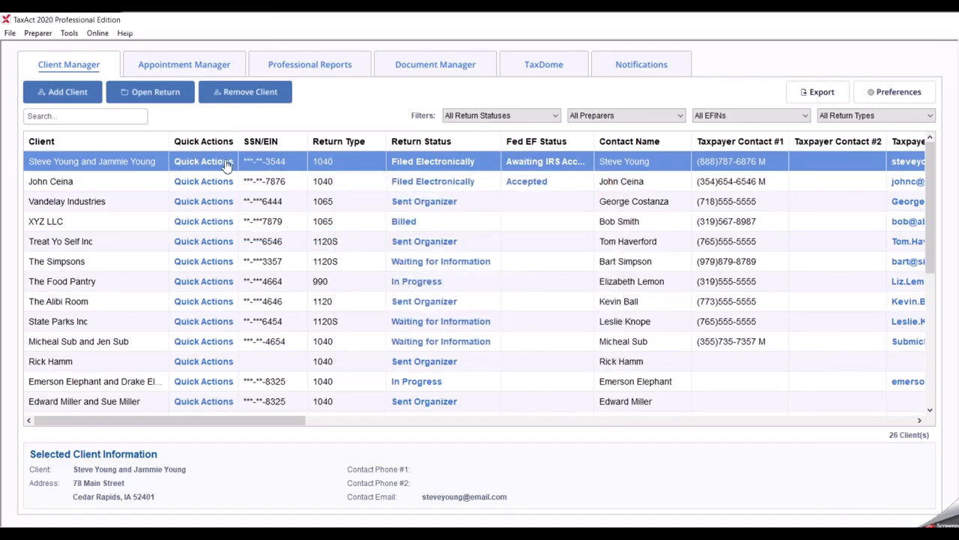
left_click(203, 162)
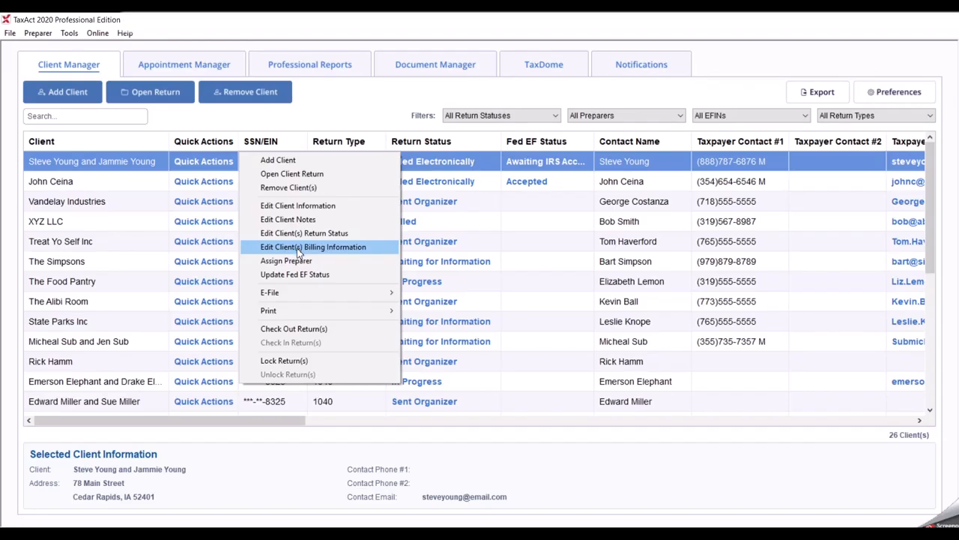
left_click(318, 246)
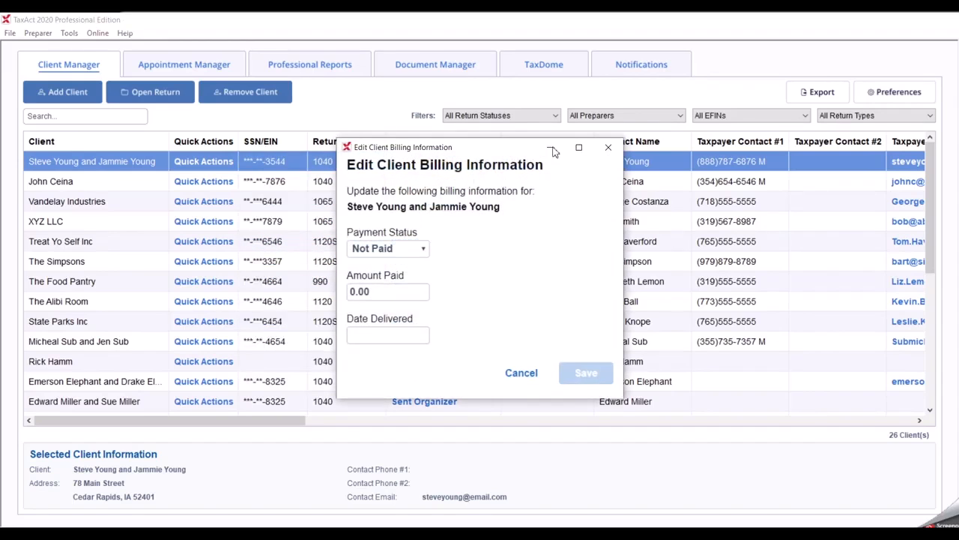
mouse_move(609, 147)
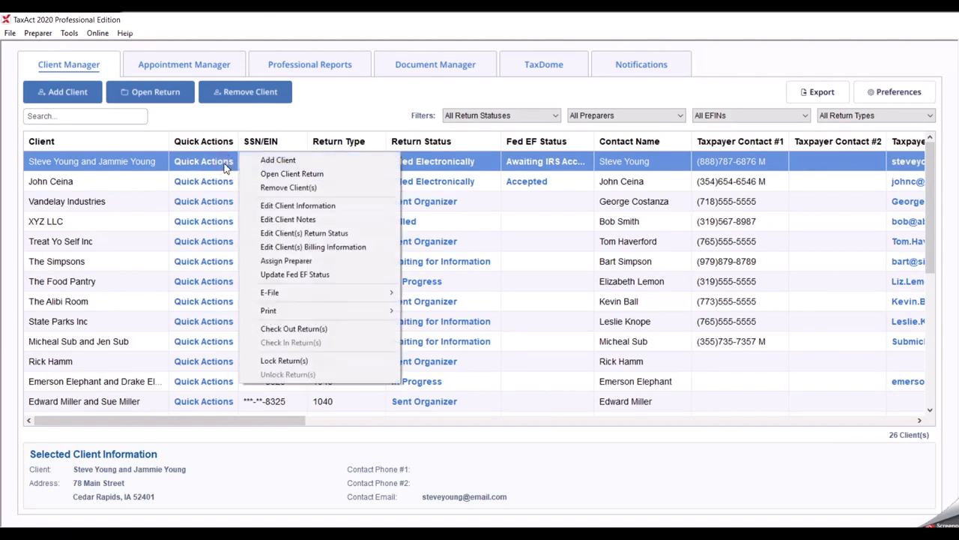
mouse_move(321, 274)
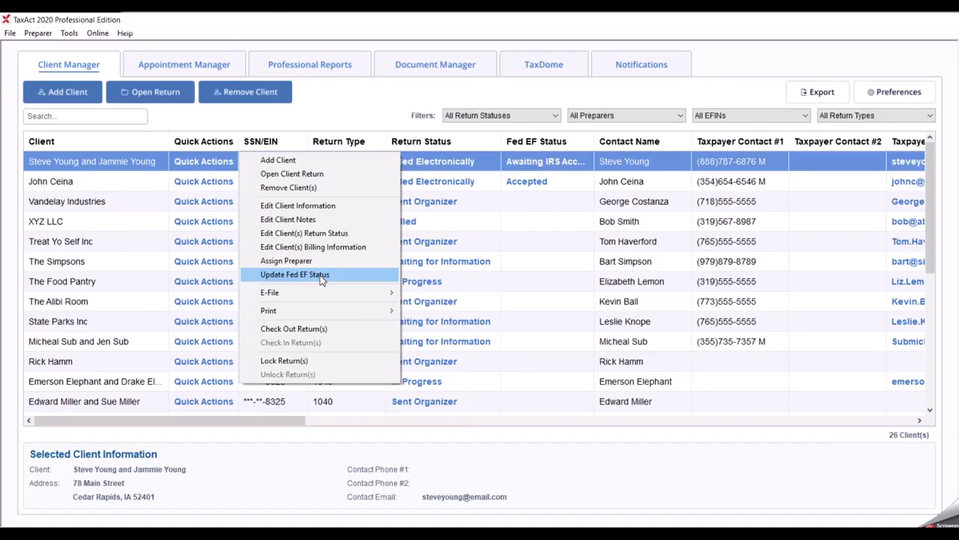
mouse_move(269, 292)
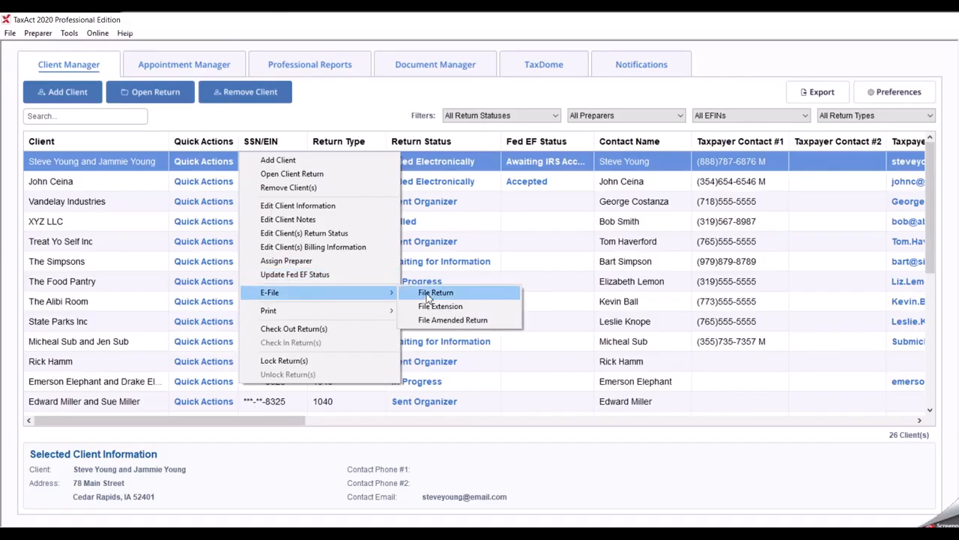
mouse_move(452, 321)
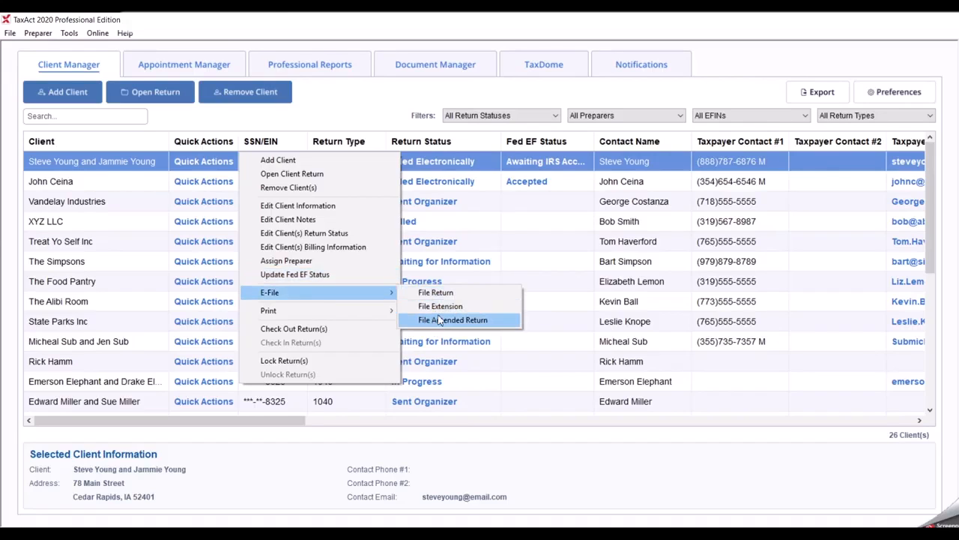
mouse_move(441, 306)
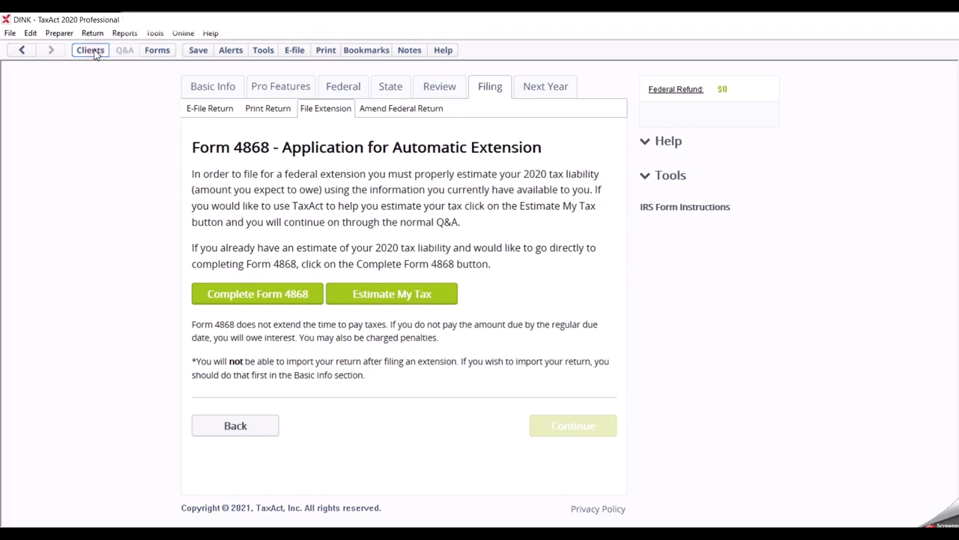
Step: Return to Client Manager, view the Print Center for the Youngs' returns, close it and reopen their Quick Actions
left_click(90, 51)
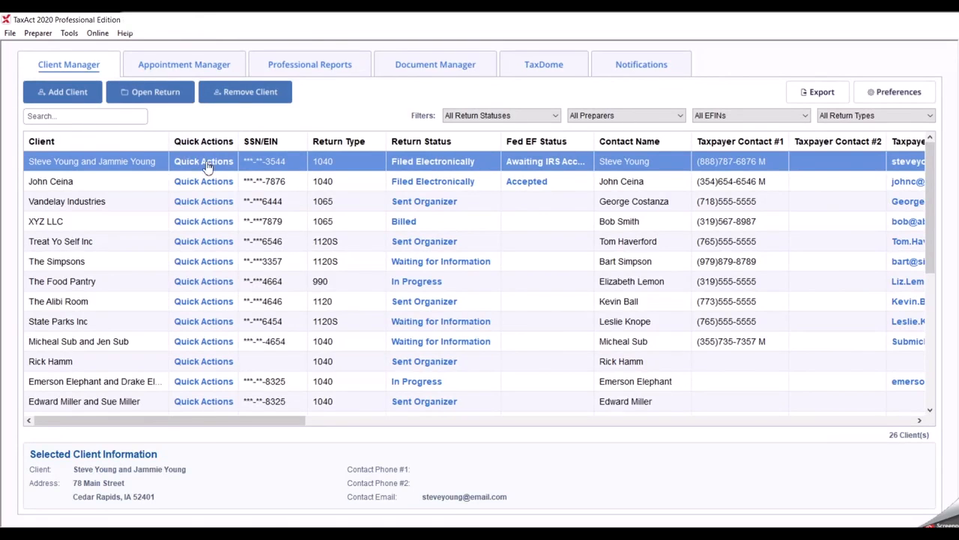
left_click(204, 162)
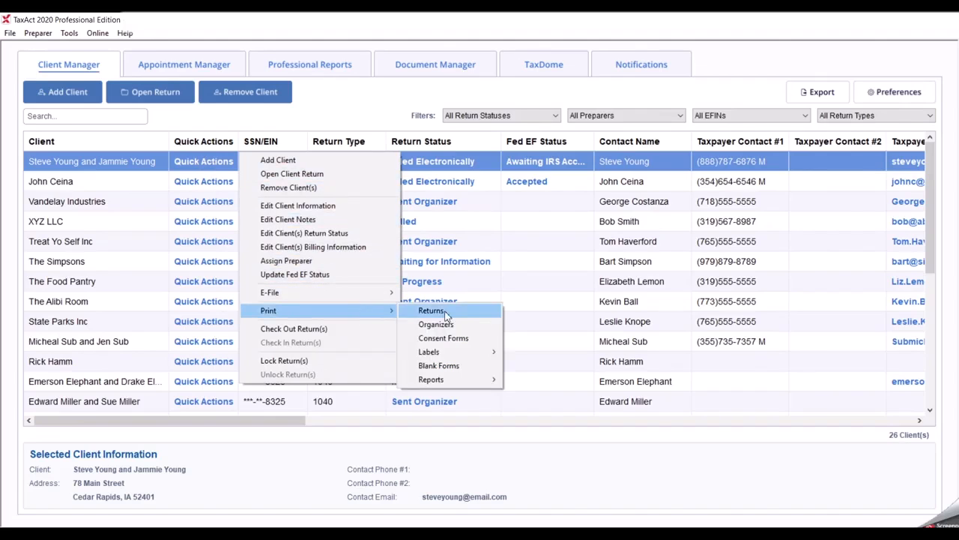
left_click(432, 310)
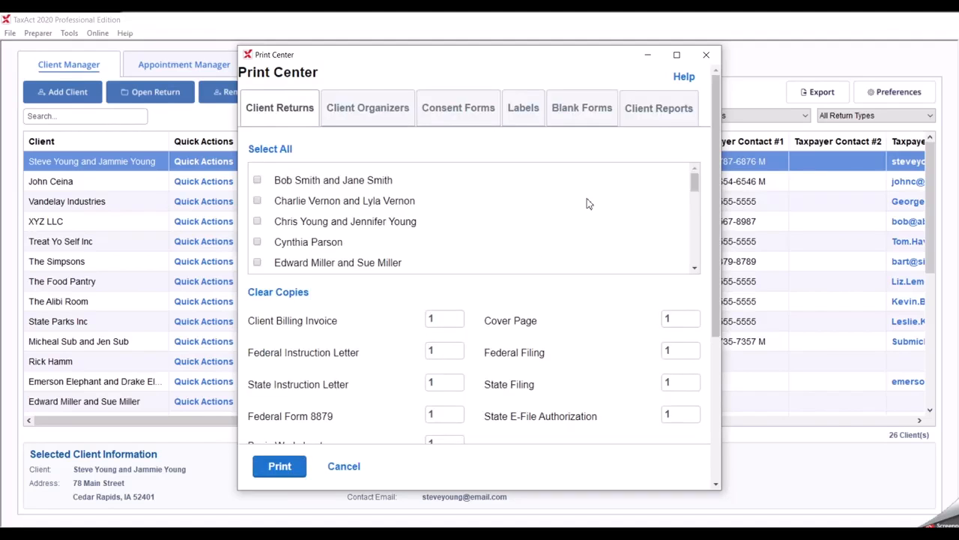
mouse_move(706, 56)
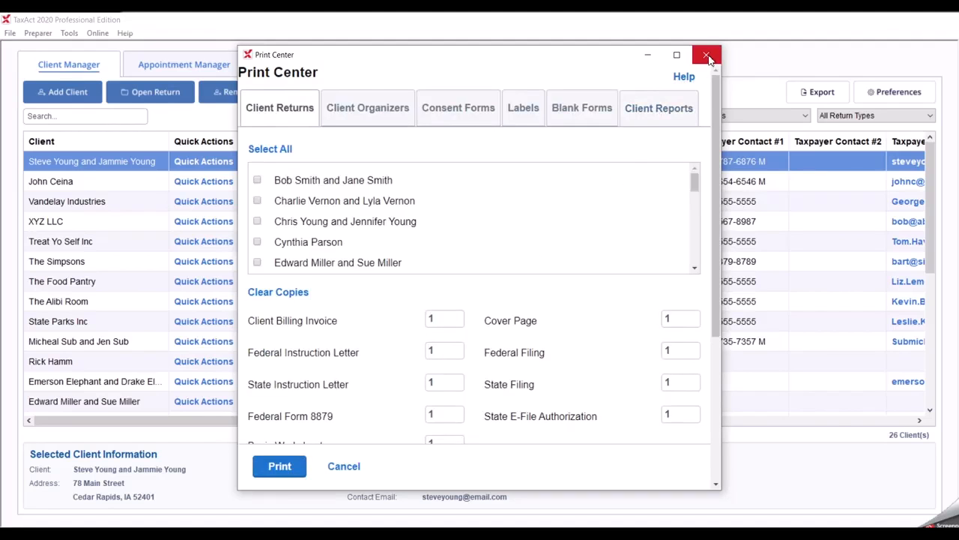
left_click(705, 55)
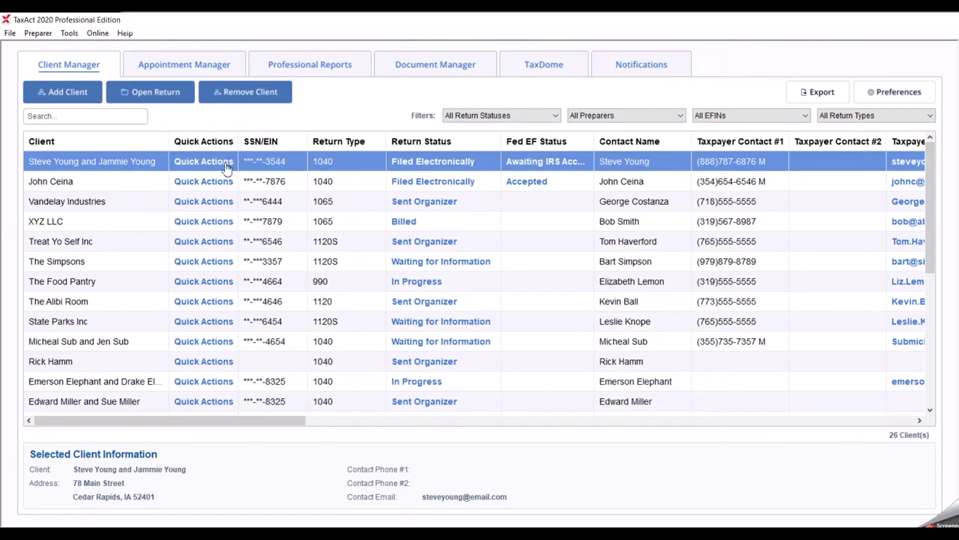
left_click(204, 162)
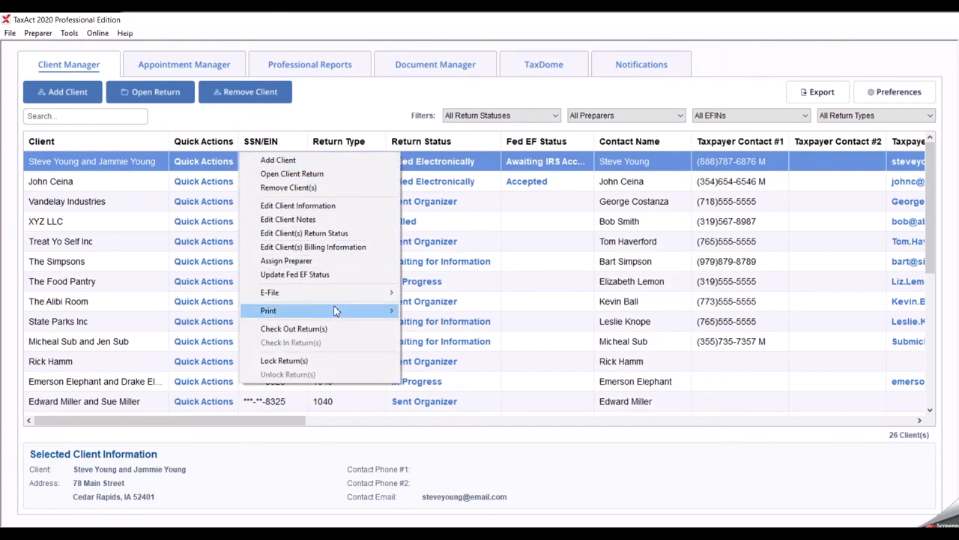
mouse_move(333, 342)
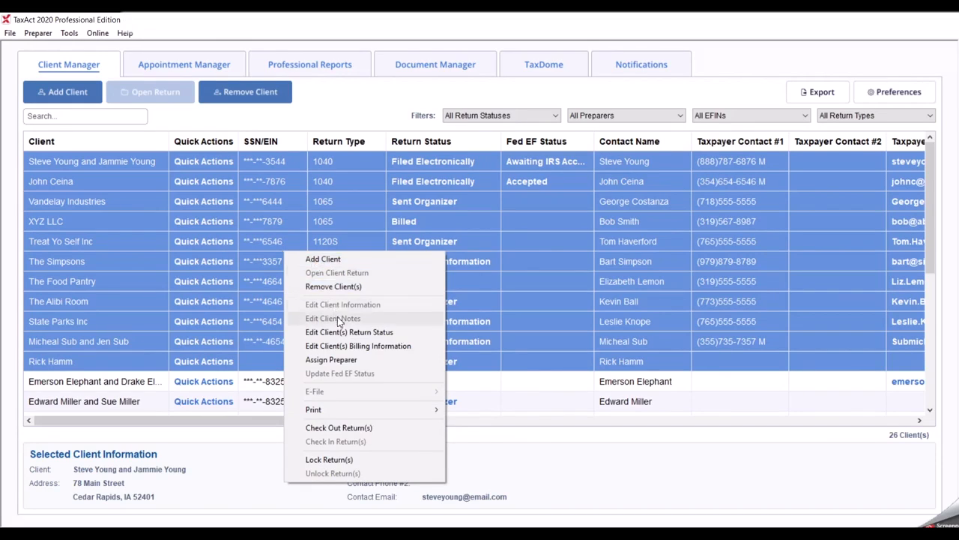
mouse_move(359, 345)
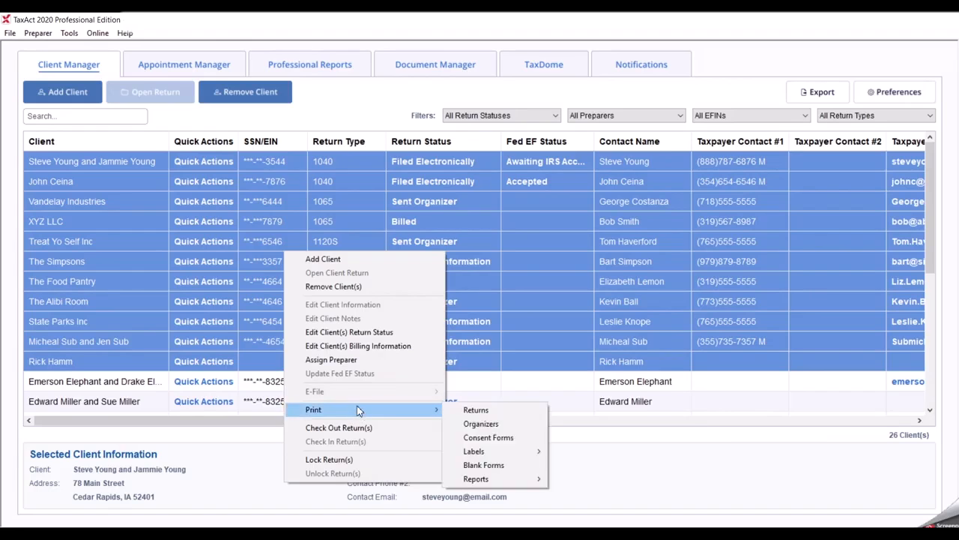
Step: Show the Print options for the multiple selected clients from the context menu
left_click(347, 332)
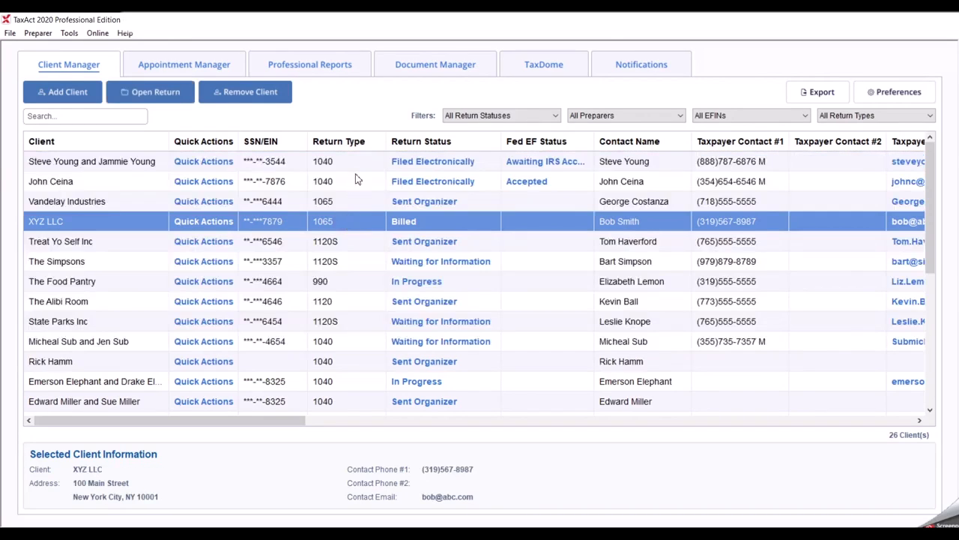
mouse_move(446, 168)
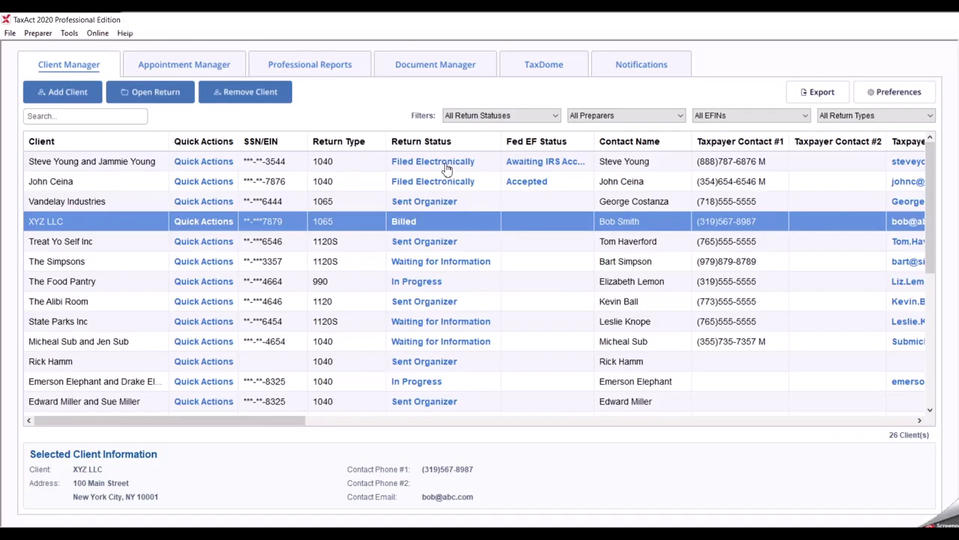
left_click(432, 162)
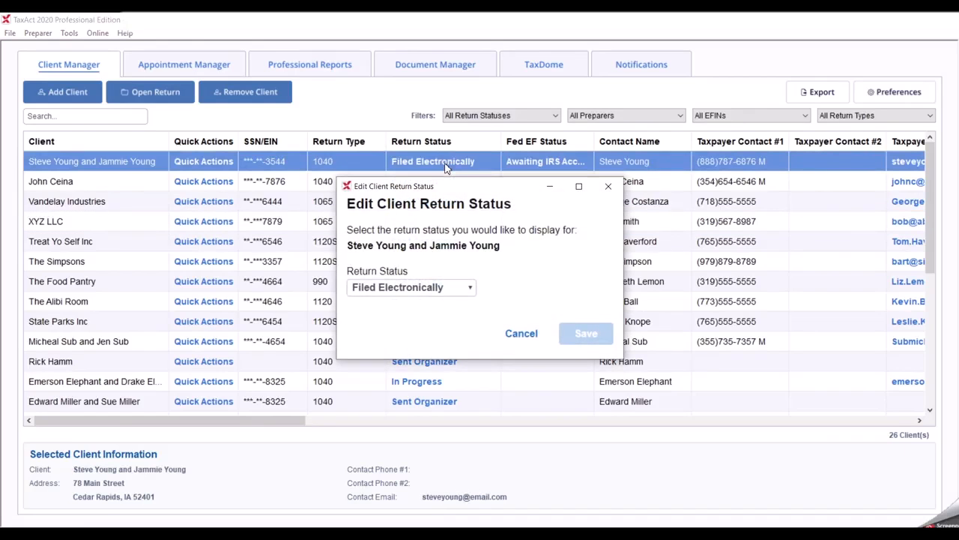
mouse_move(609, 186)
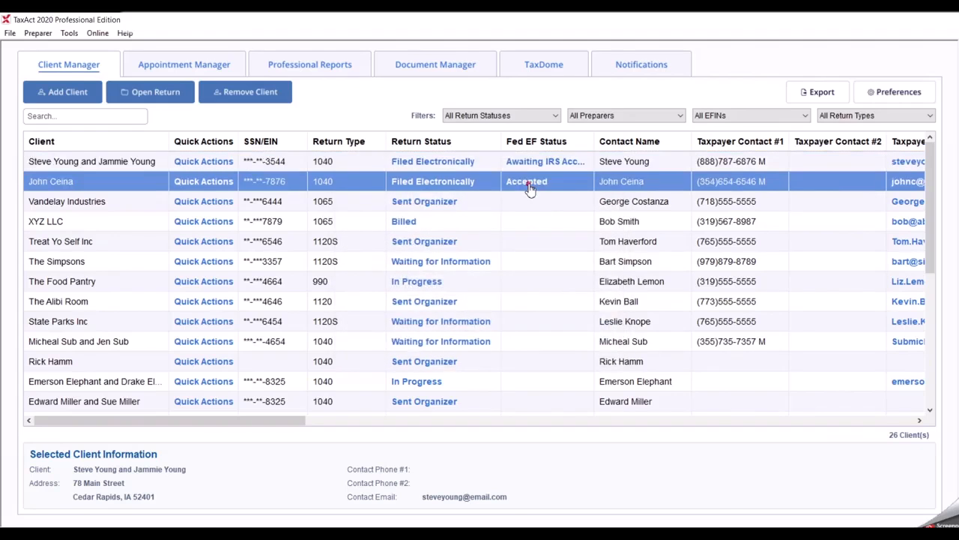
left_click(525, 180)
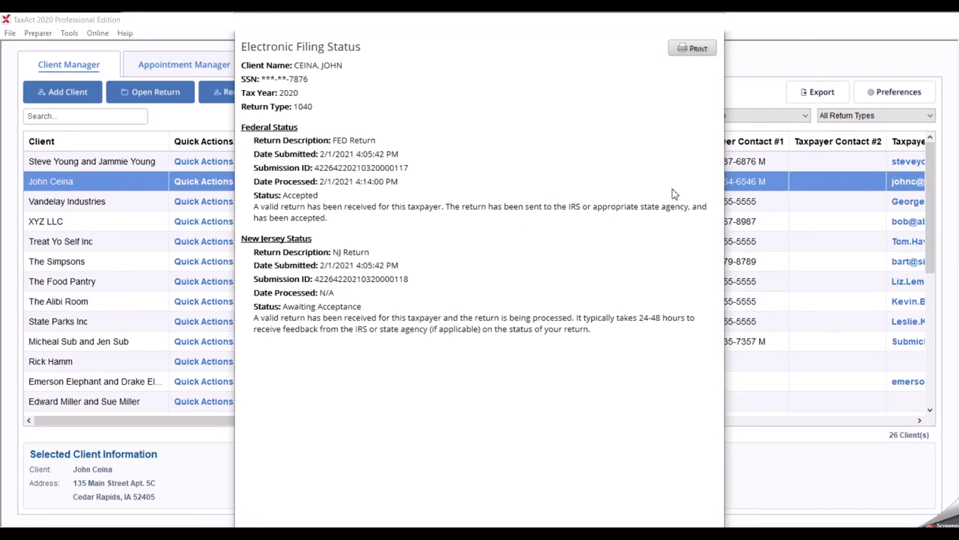
mouse_move(714, 31)
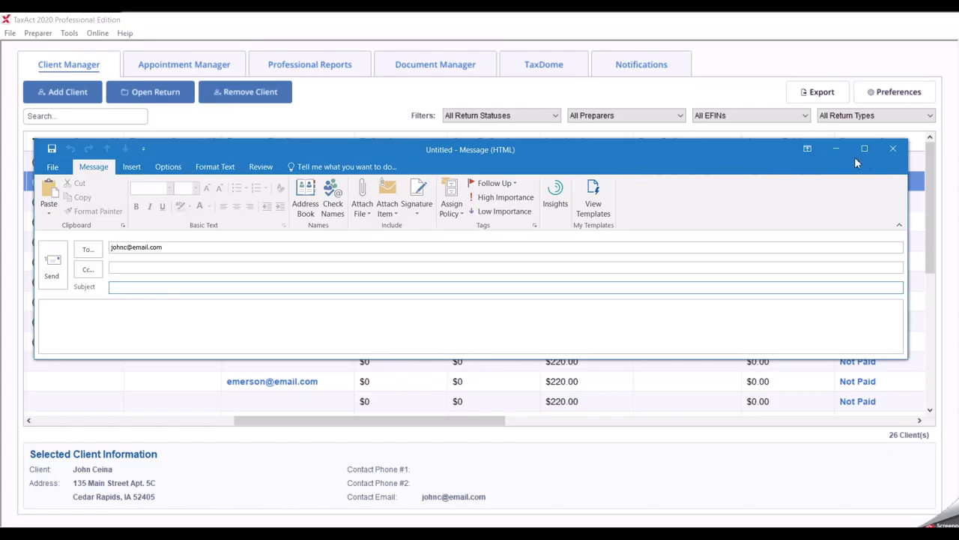
Step: Discard the new Outlook email to John Ceina without saving it
left_click(893, 148)
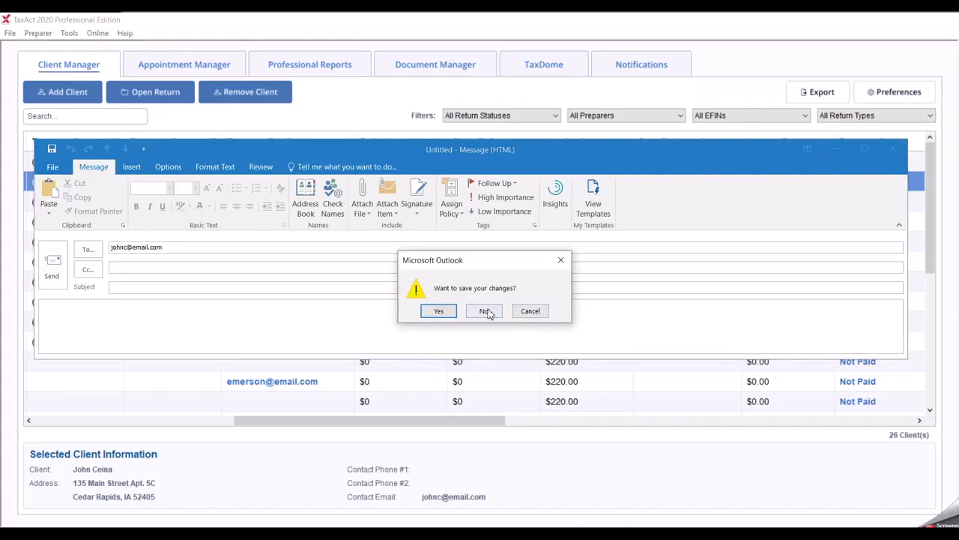
left_click(484, 310)
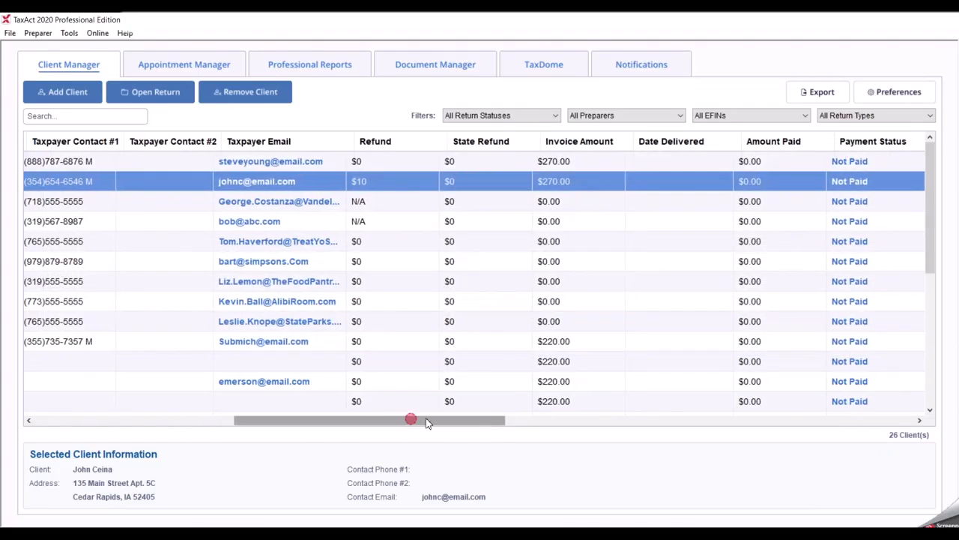
left_click_drag(411, 420, 507, 419)
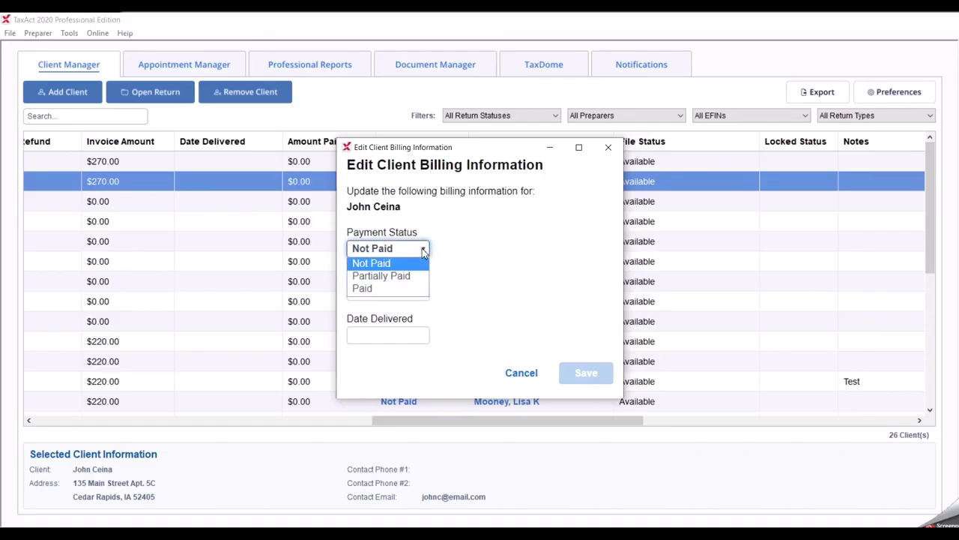
left_click(371, 263)
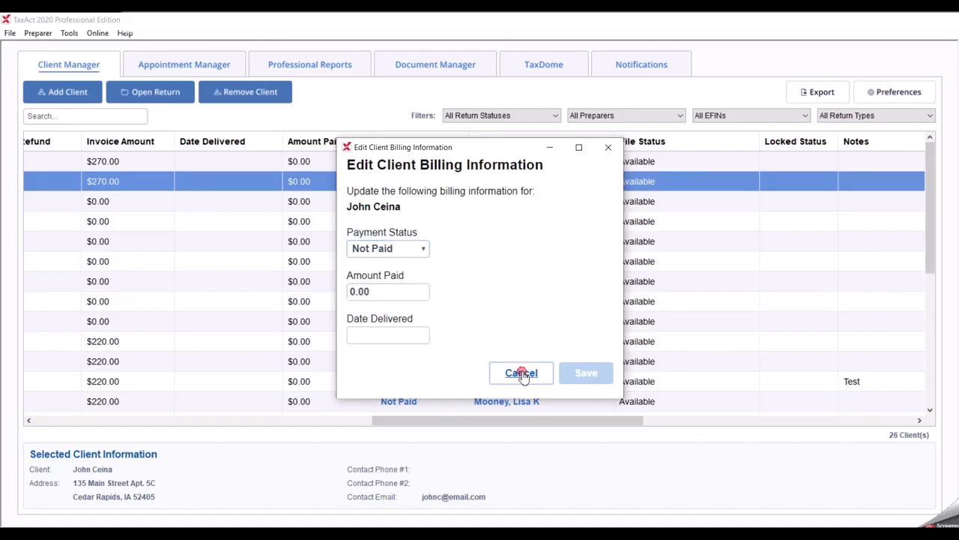
left_click(522, 373)
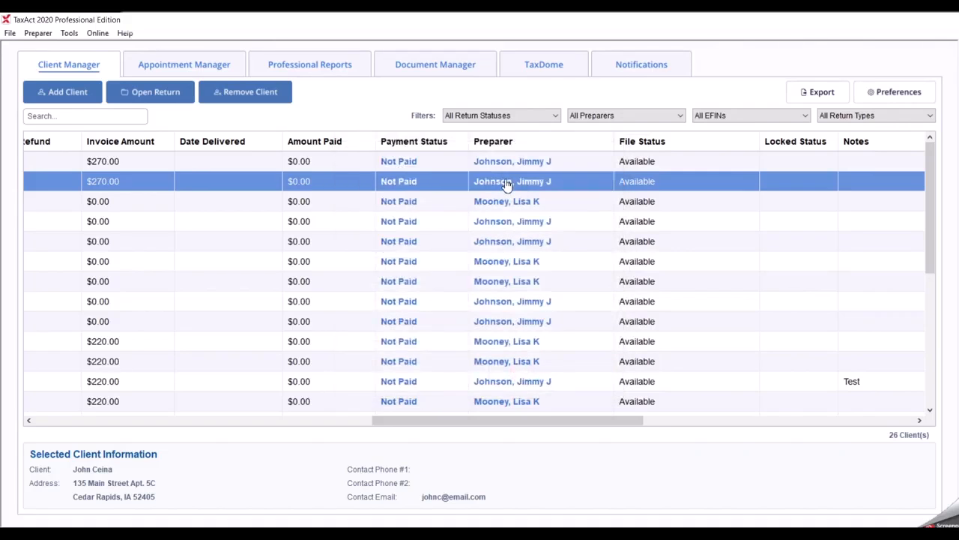
left_click(513, 180)
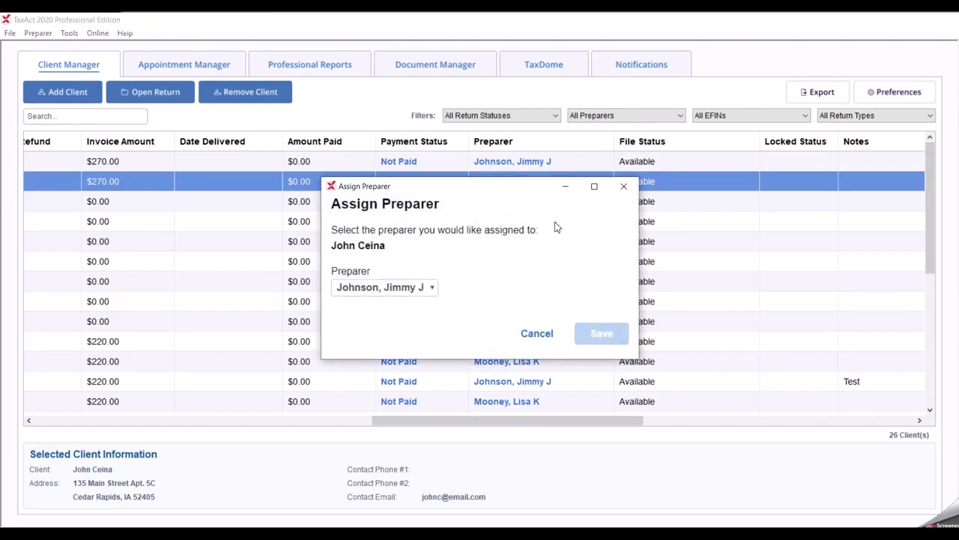
mouse_move(623, 186)
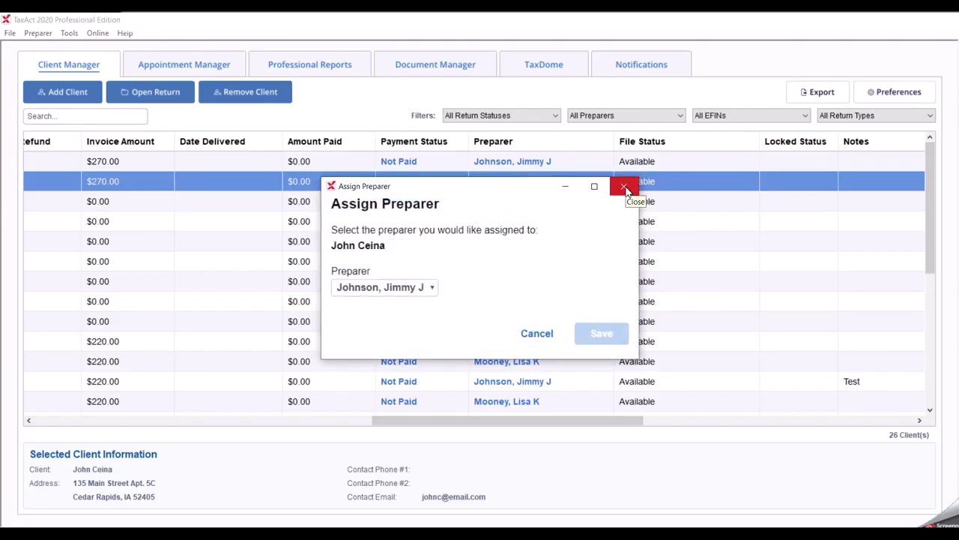
left_click(624, 186)
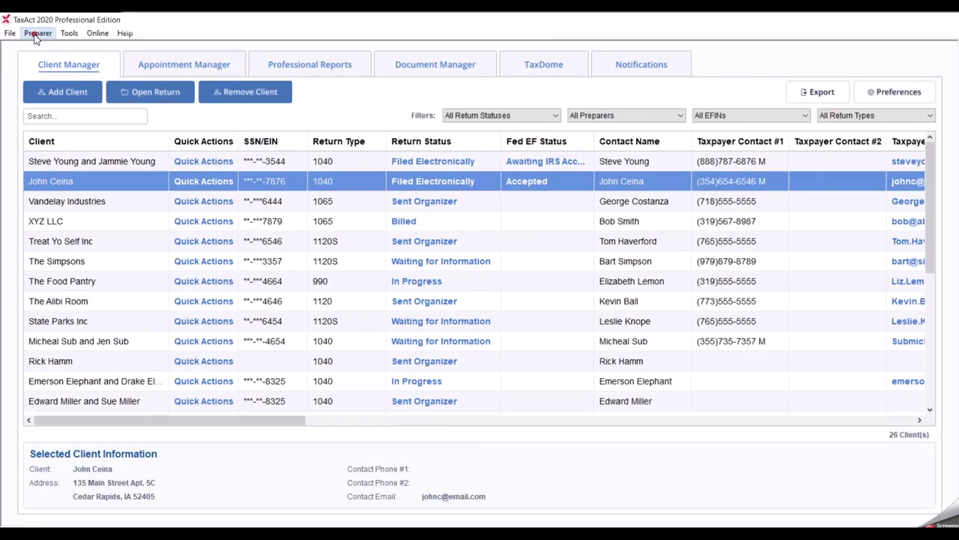
left_click(39, 33)
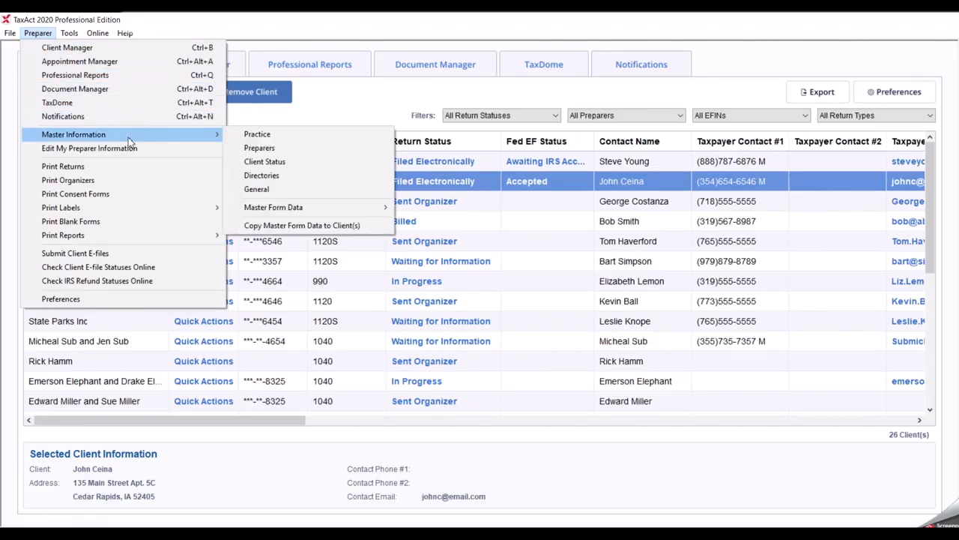
mouse_move(264, 162)
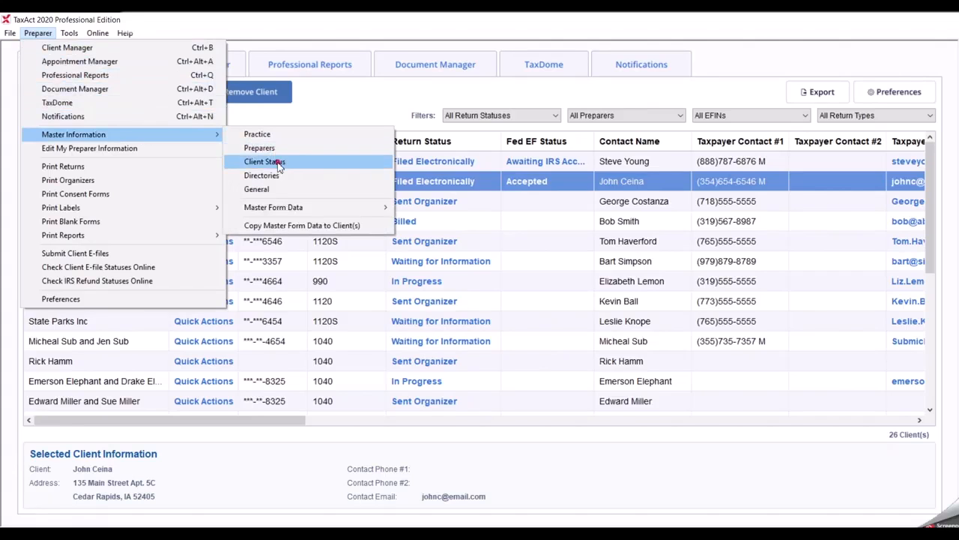
left_click(264, 162)
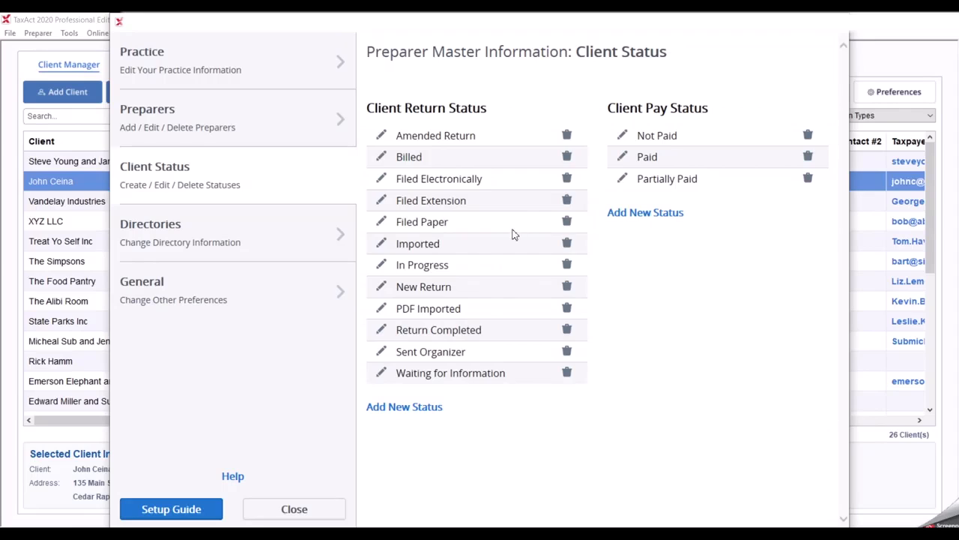
mouse_move(840, 60)
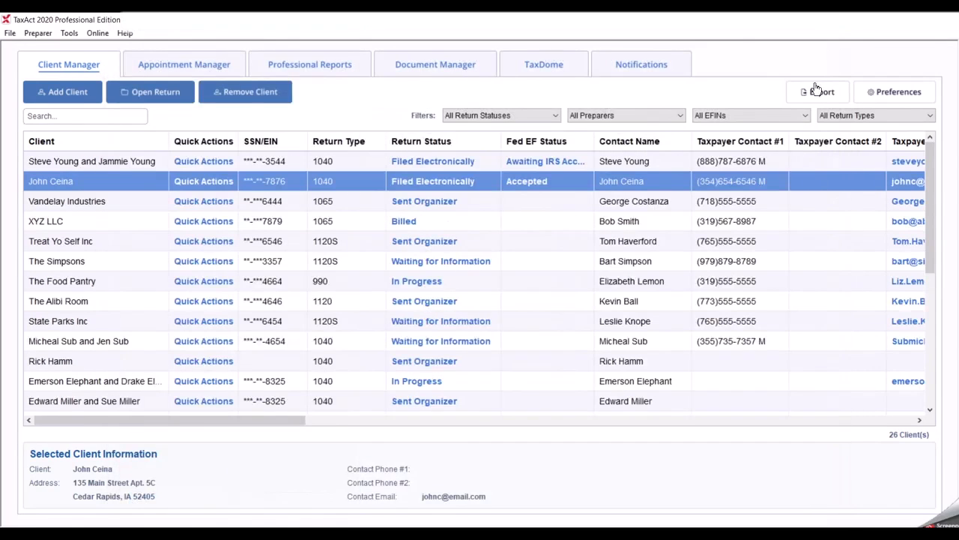
mouse_move(898, 92)
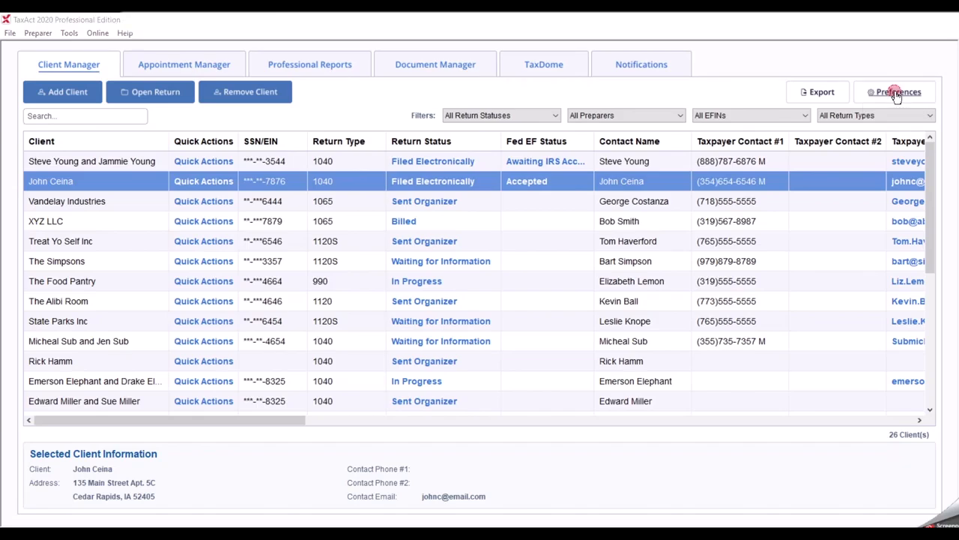
Step: In Preferences, move the Fed EF Status column up so it sits right after Client
left_click(896, 91)
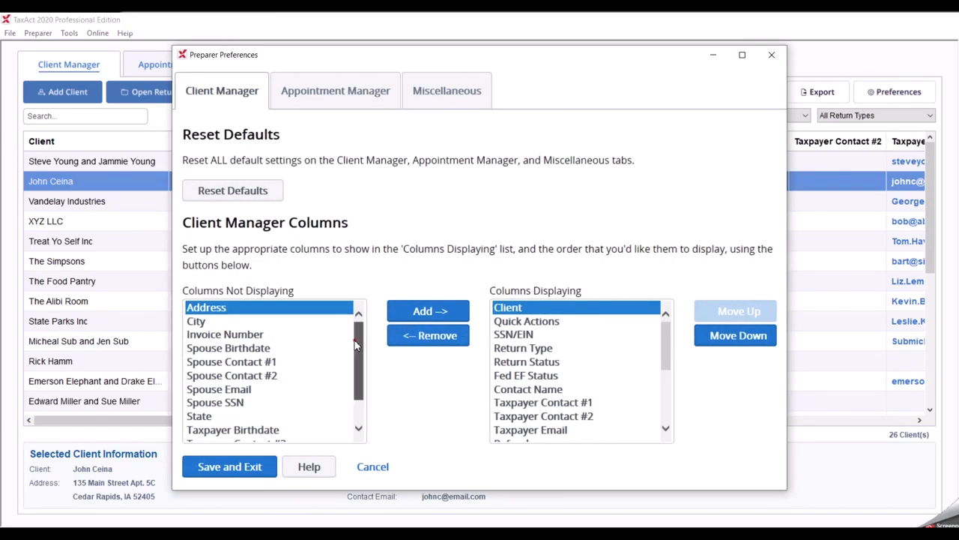
left_click(225, 333)
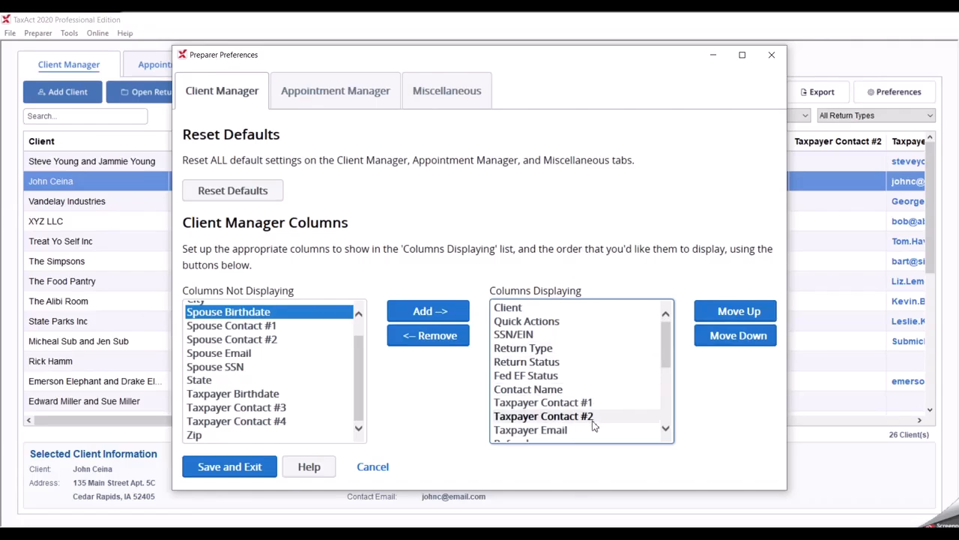
left_click(526, 374)
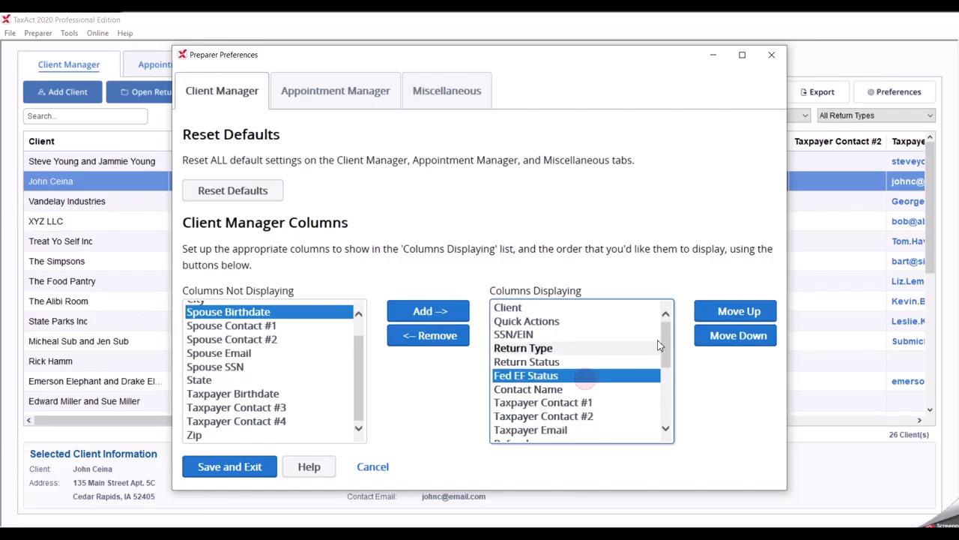
left_click(735, 311)
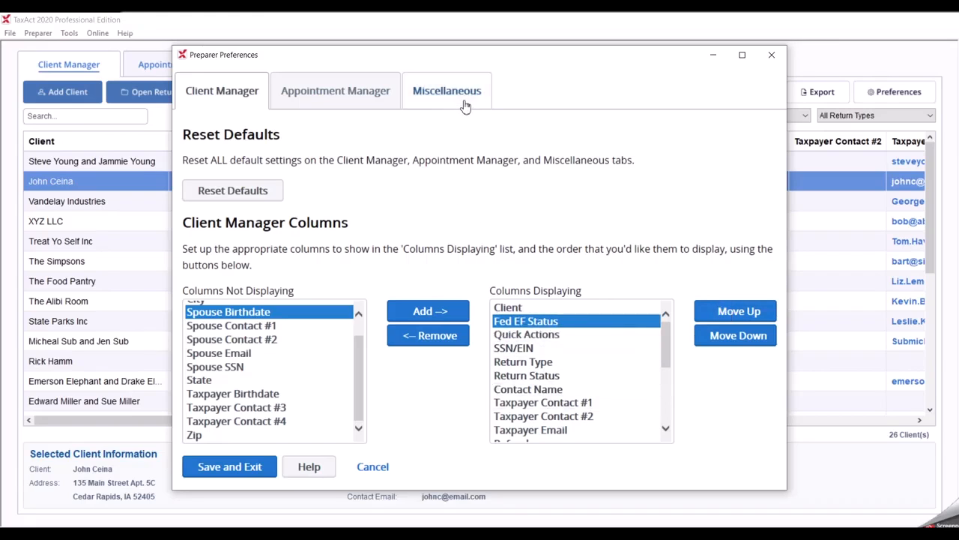
Step: Under Miscellaneous, turn off the client information preview, choose Small text, and save the preferences
left_click(446, 90)
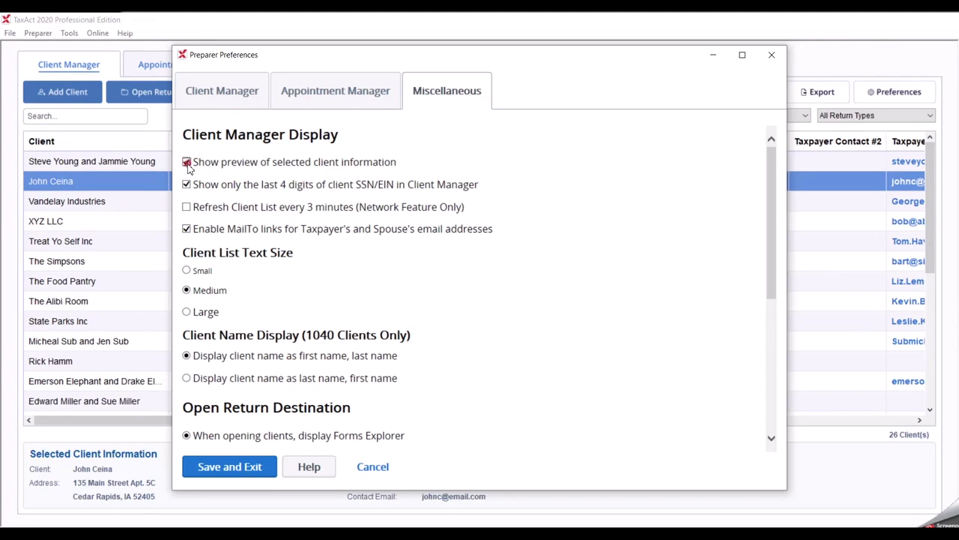
left_click(186, 162)
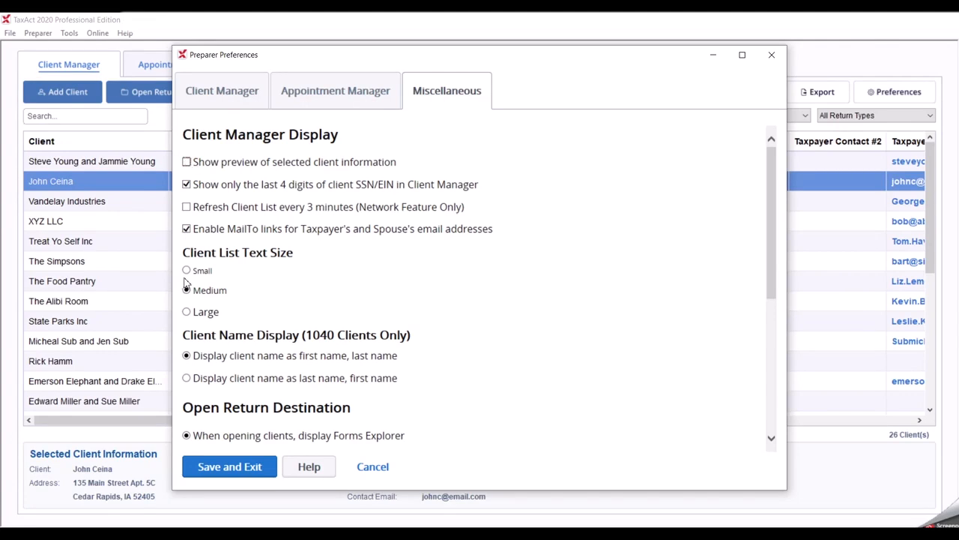
left_click(185, 270)
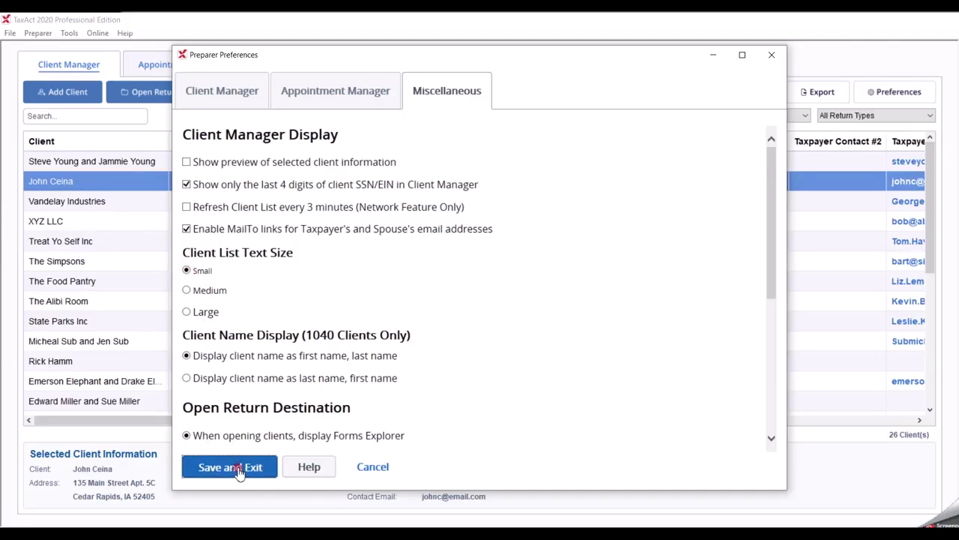
left_click(229, 466)
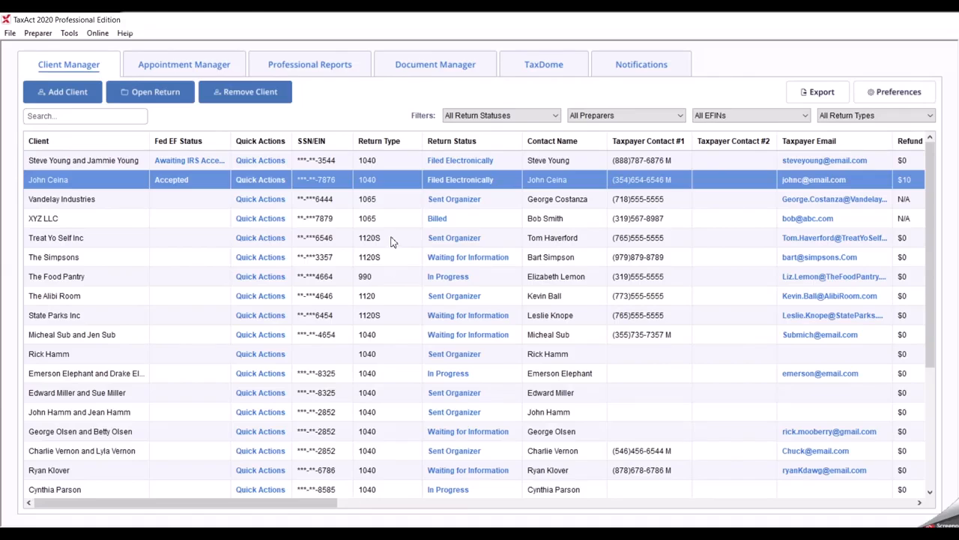